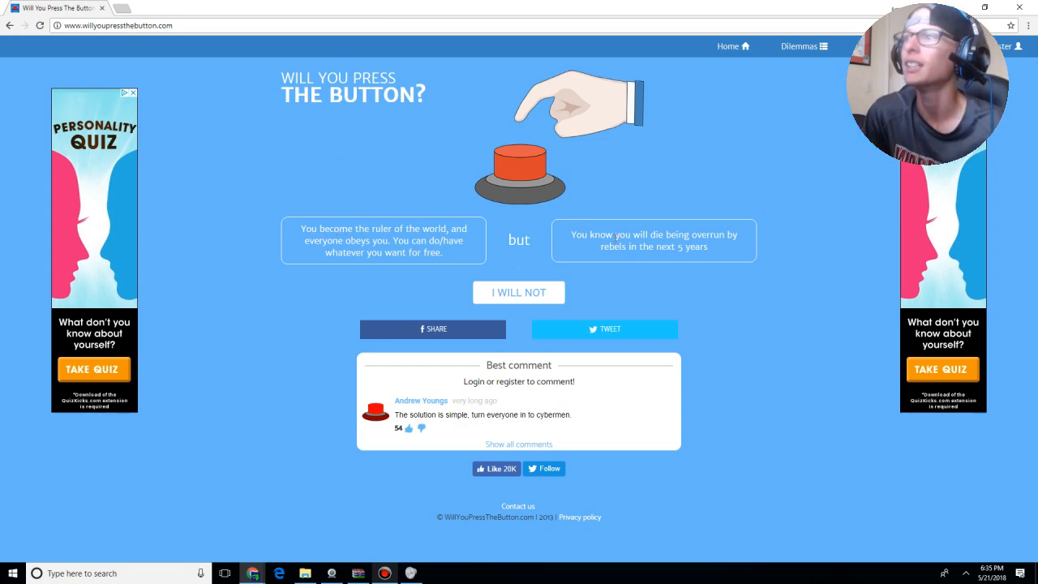
{"action": "mouse_move", "coordinate": [775, 272]}
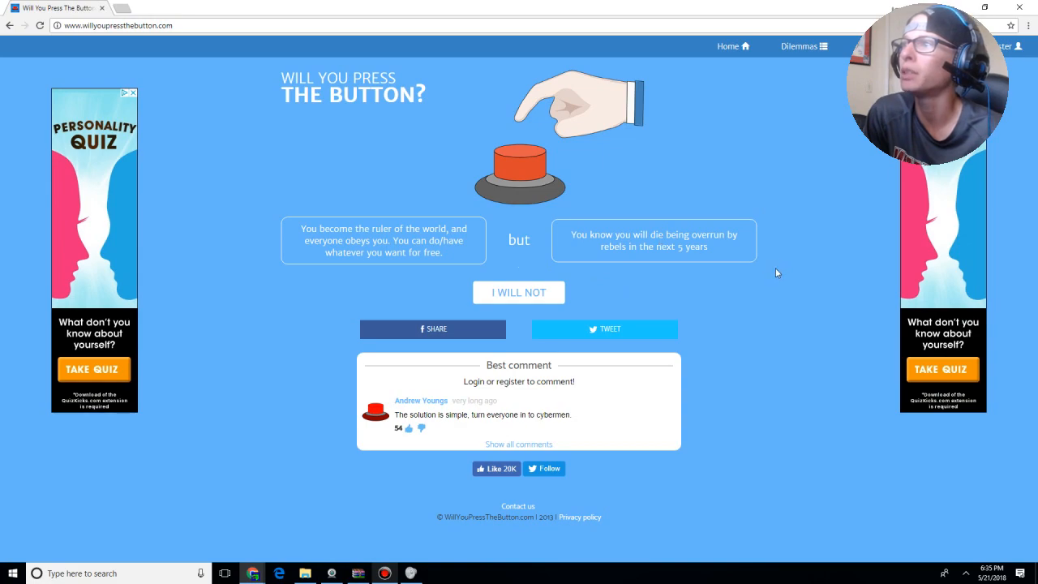
{"action": "mouse_move", "coordinate": [746, 258]}
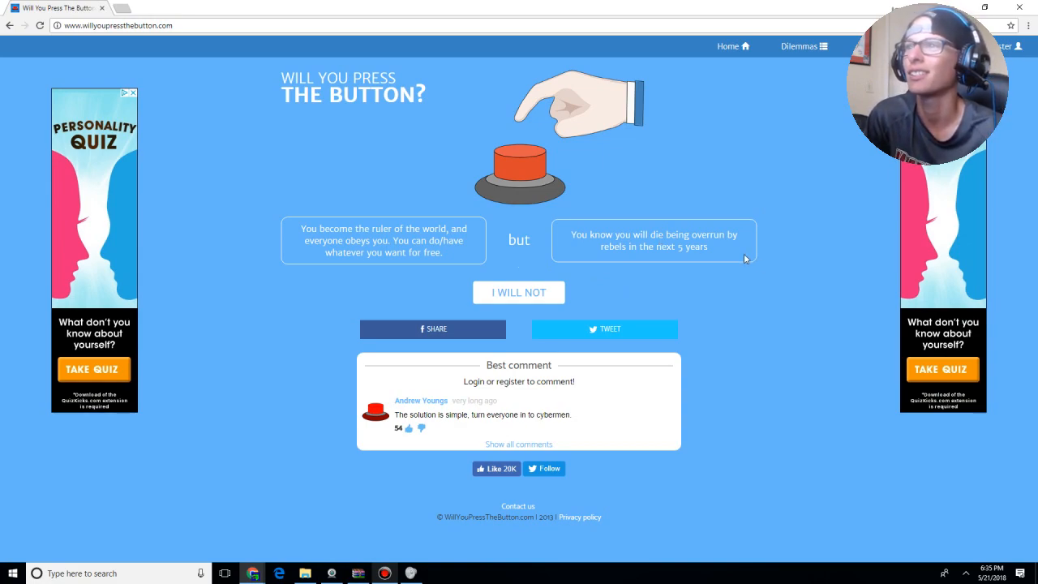
- Decline the ruler-of-the-world dilemma, then press the red button on the silent-toilet dilemma
{"action": "left_click", "coordinate": [519, 292]}
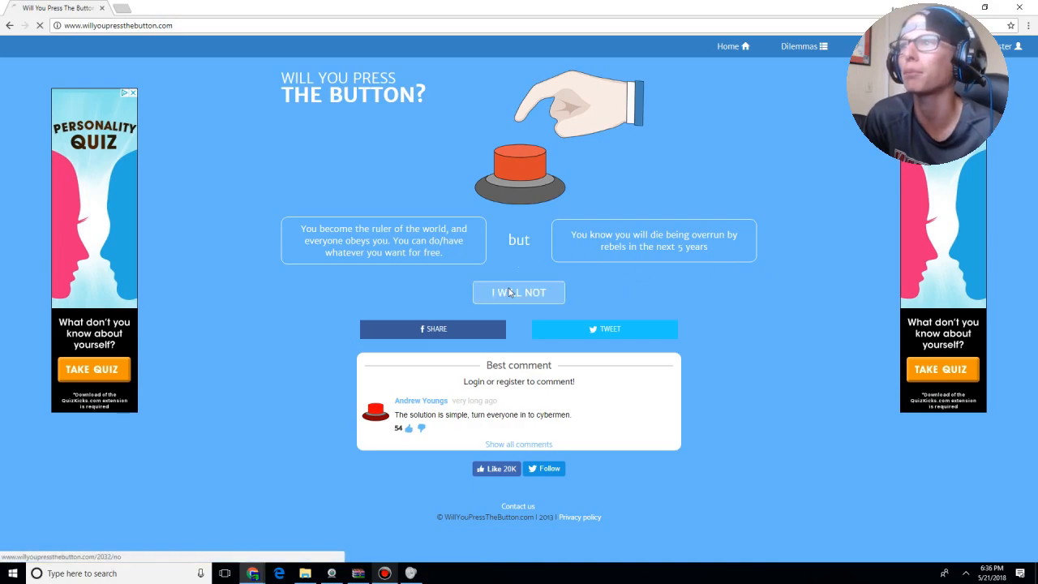
{"action": "left_click", "coordinate": [520, 292]}
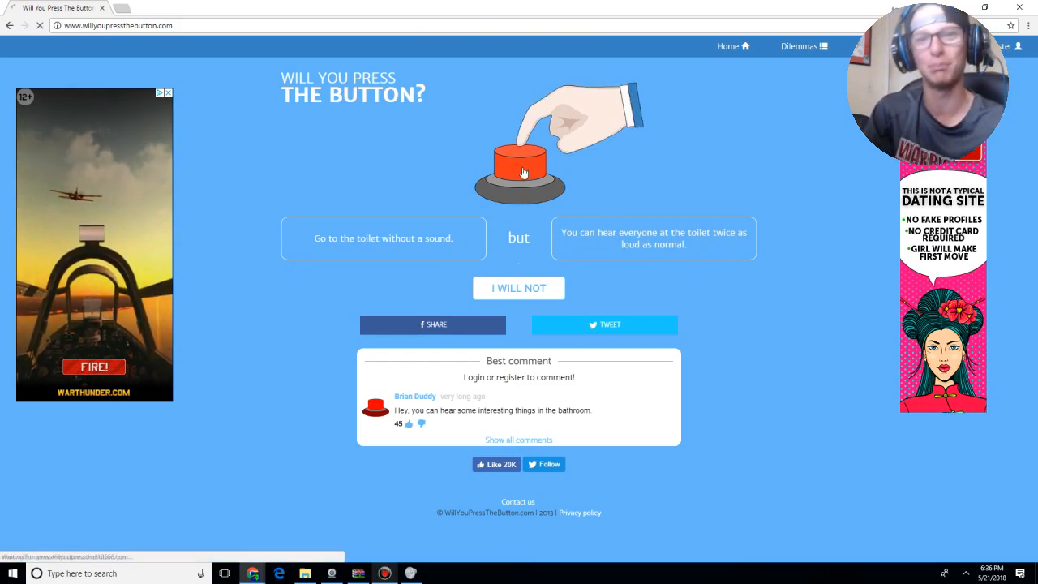
{"action": "left_click", "coordinate": [521, 166]}
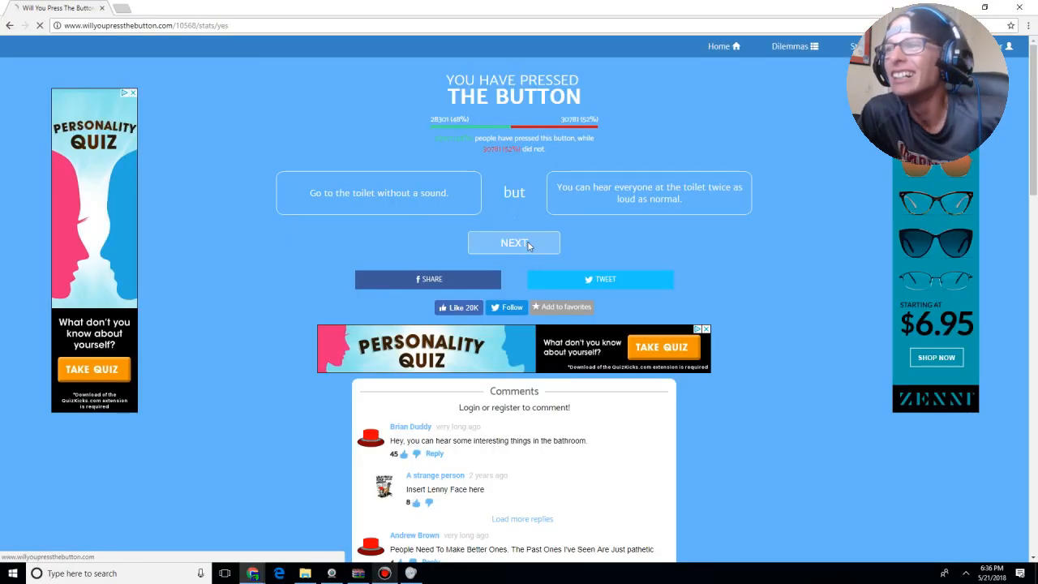
- Decline the look-into-the-future dilemma, then press the red button on the movie-star dilemma
{"action": "left_click", "coordinate": [513, 243]}
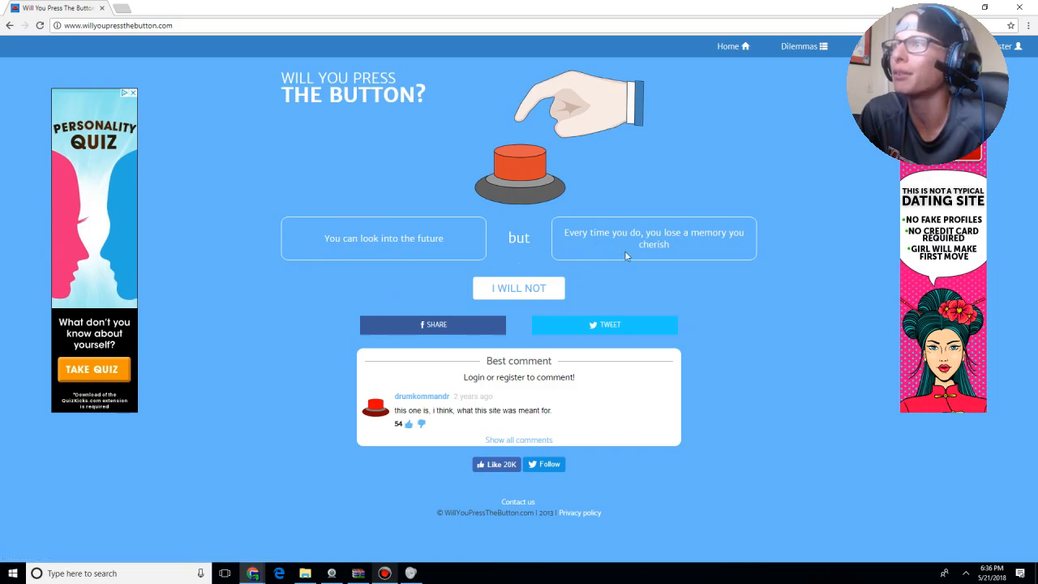
{"action": "mouse_move", "coordinate": [496, 288]}
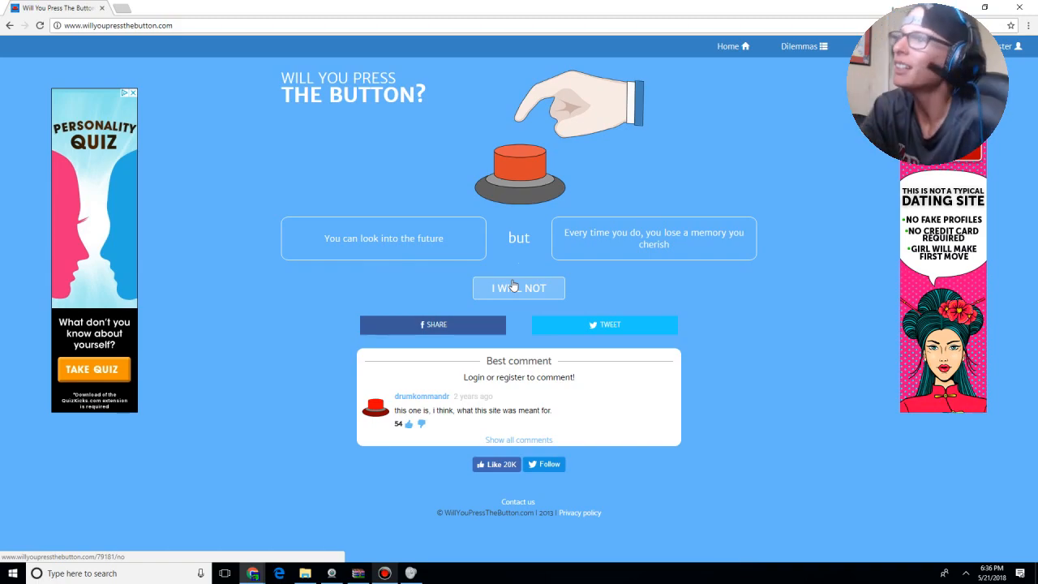
{"action": "left_click", "coordinate": [519, 289]}
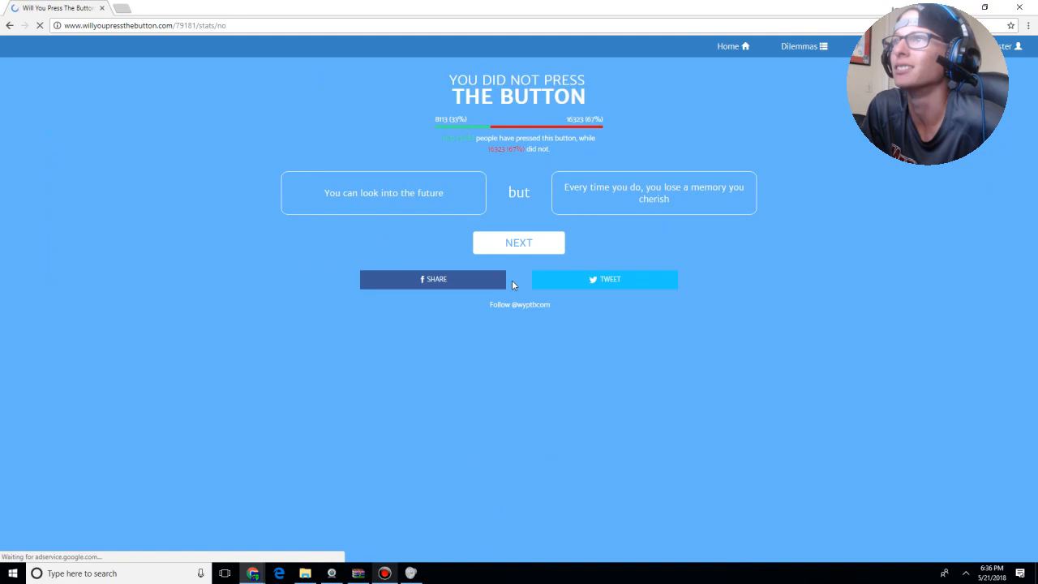
{"action": "left_click", "coordinate": [520, 243]}
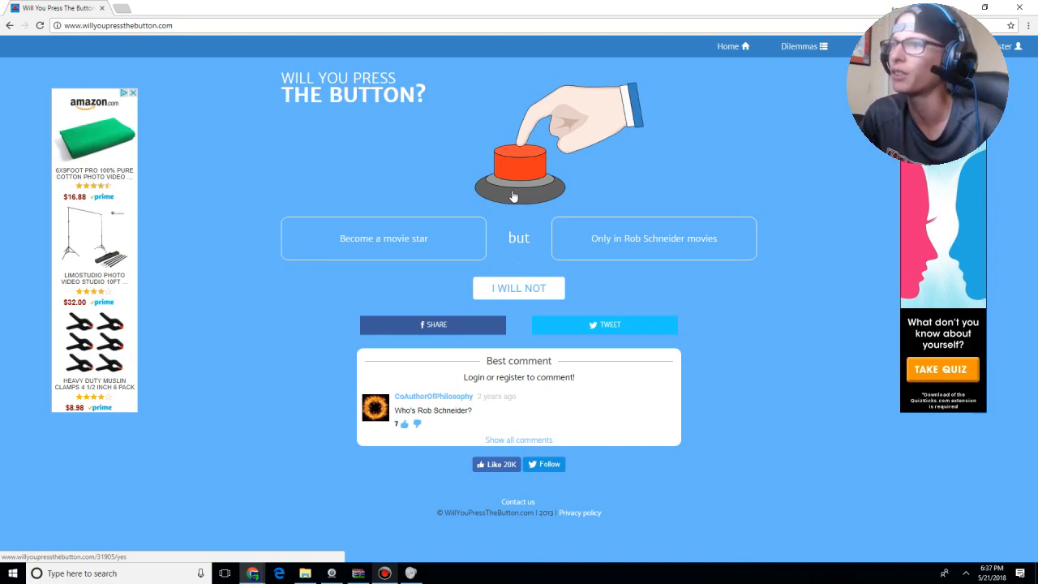
{"action": "left_click", "coordinate": [519, 163]}
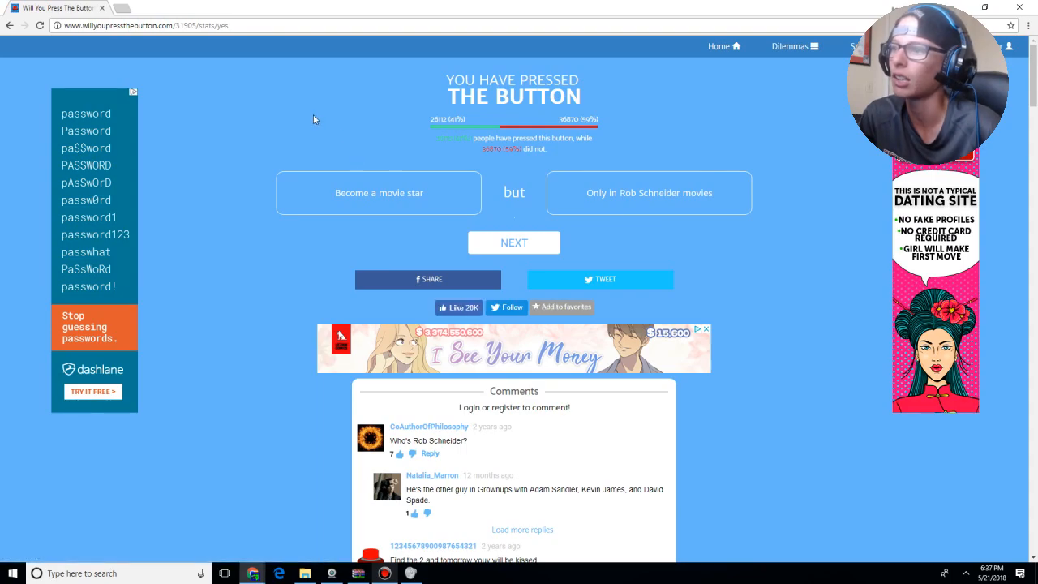
- Press the red button on the go-anywhere-but-become-a-statue dilemma
{"action": "left_click", "coordinate": [513, 243]}
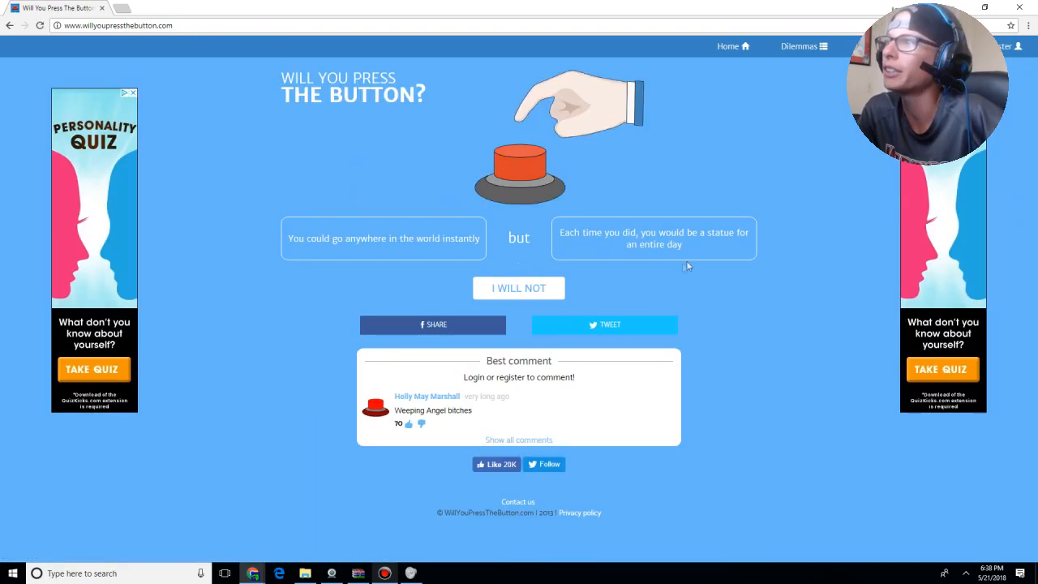
{"action": "mouse_move", "coordinate": [707, 272]}
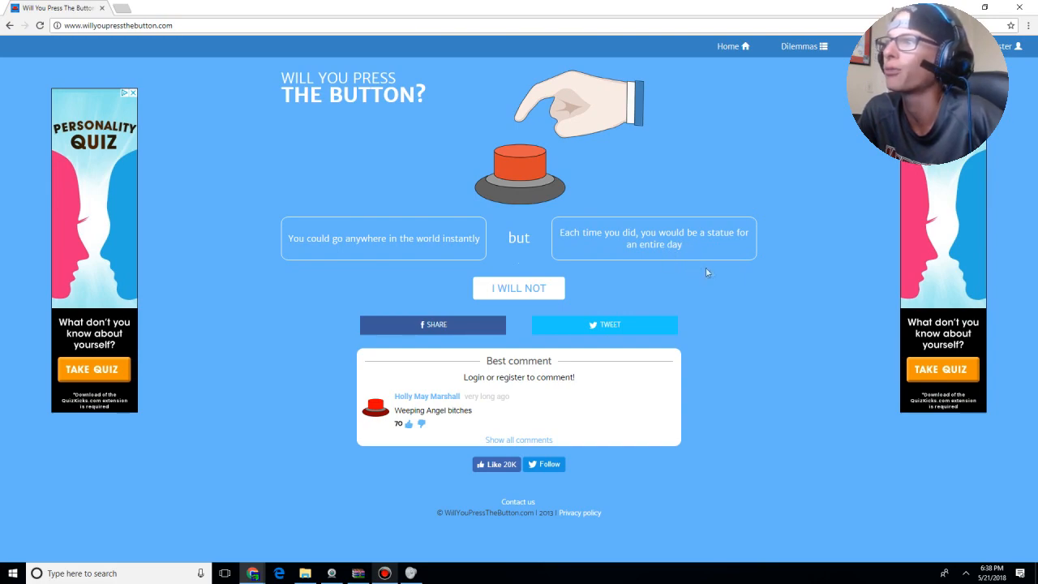
{"action": "mouse_move", "coordinate": [542, 269]}
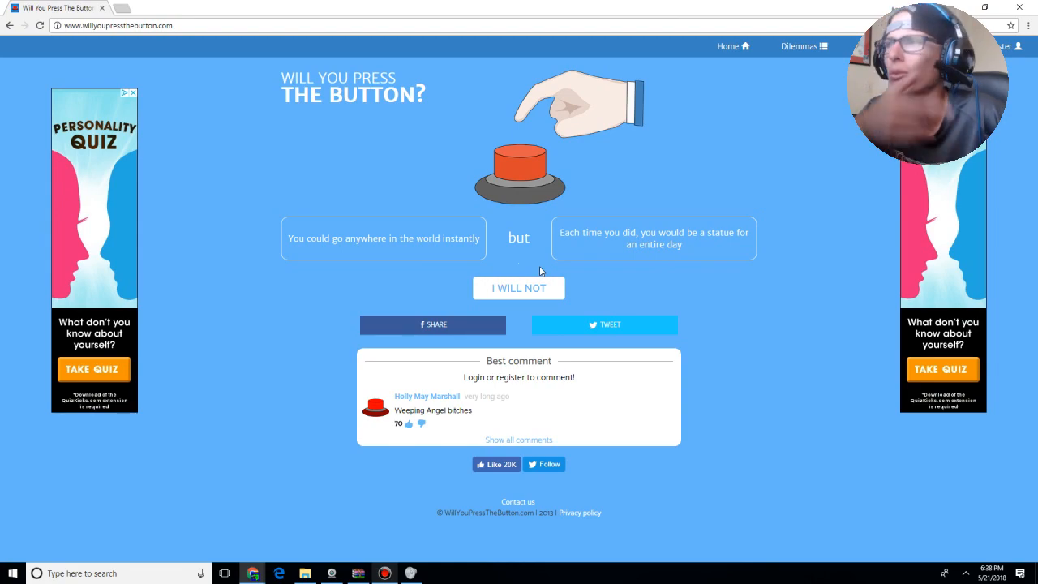
{"action": "left_click", "coordinate": [522, 166]}
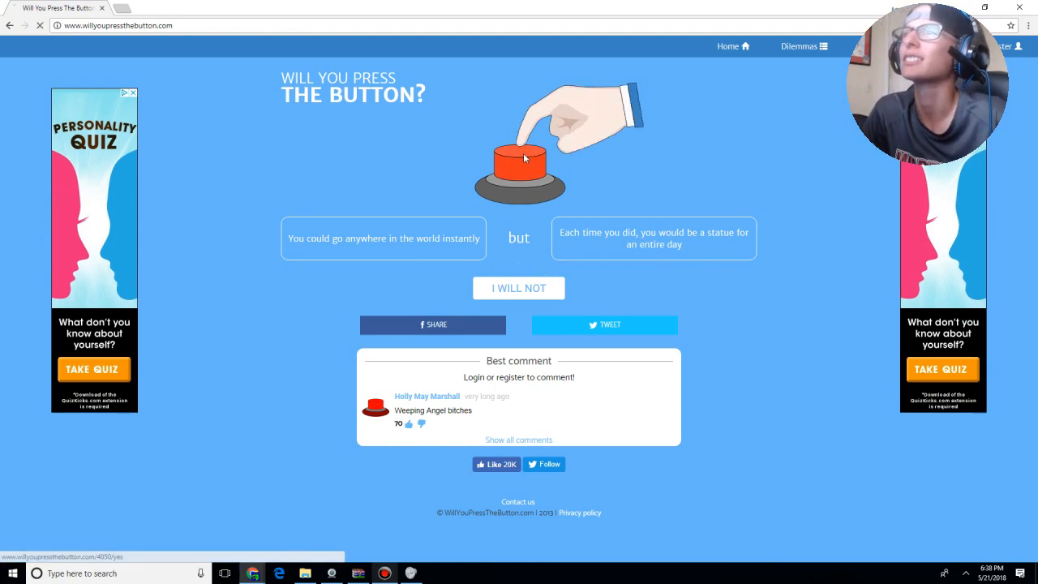
{"action": "left_click", "coordinate": [522, 159]}
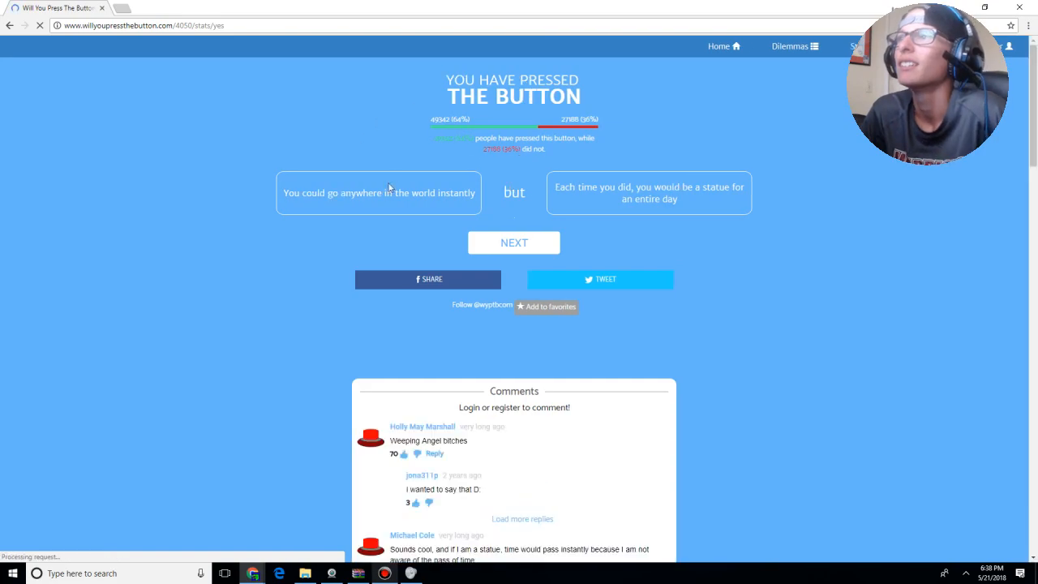
- Decline the time-travel dilemma and view its results
{"action": "left_click", "coordinate": [513, 241]}
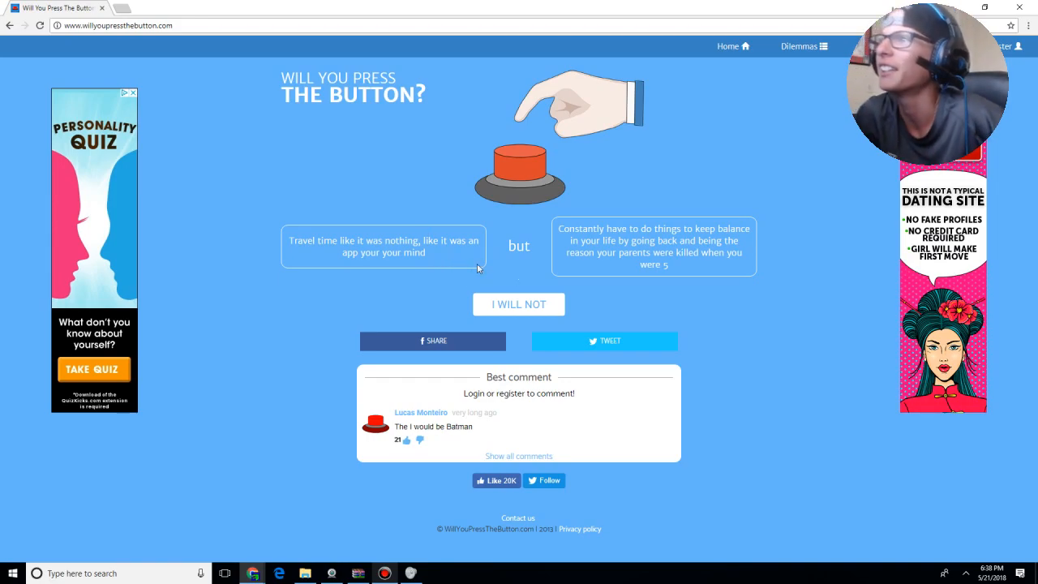
{"action": "mouse_move", "coordinate": [591, 271]}
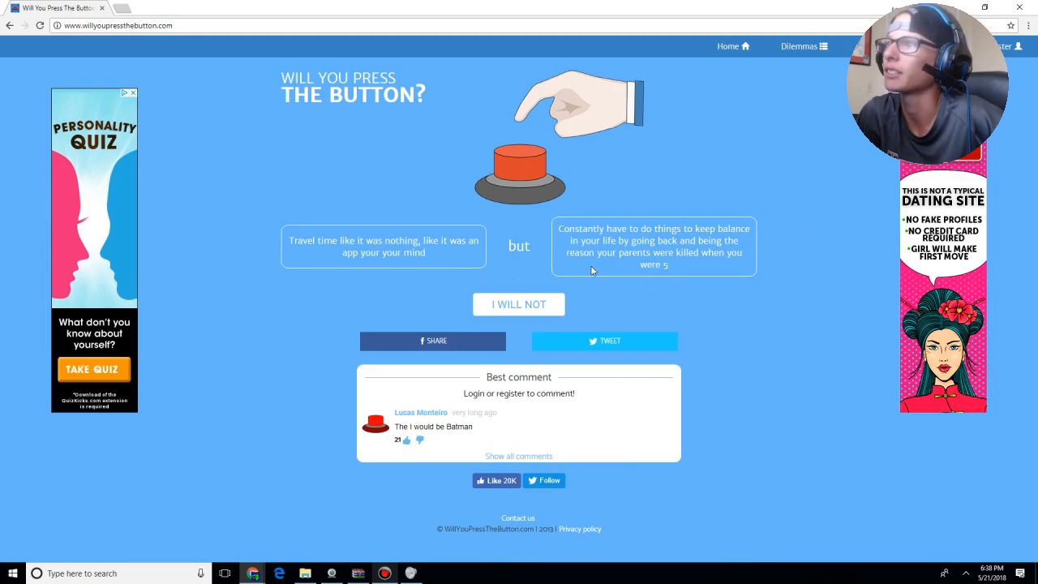
{"action": "mouse_move", "coordinate": [700, 271]}
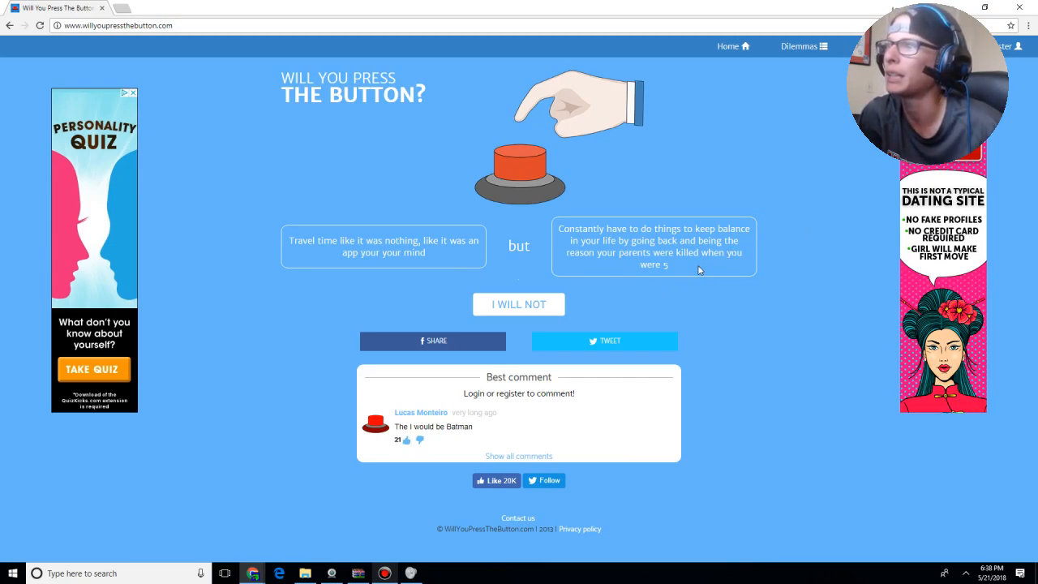
{"action": "left_click", "coordinate": [519, 305]}
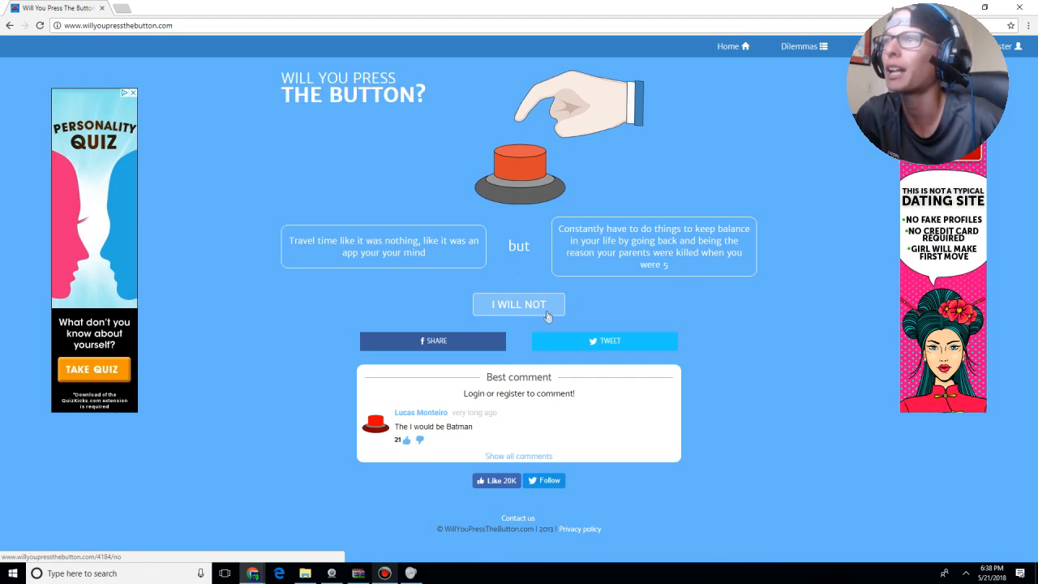
{"action": "left_click", "coordinate": [519, 305]}
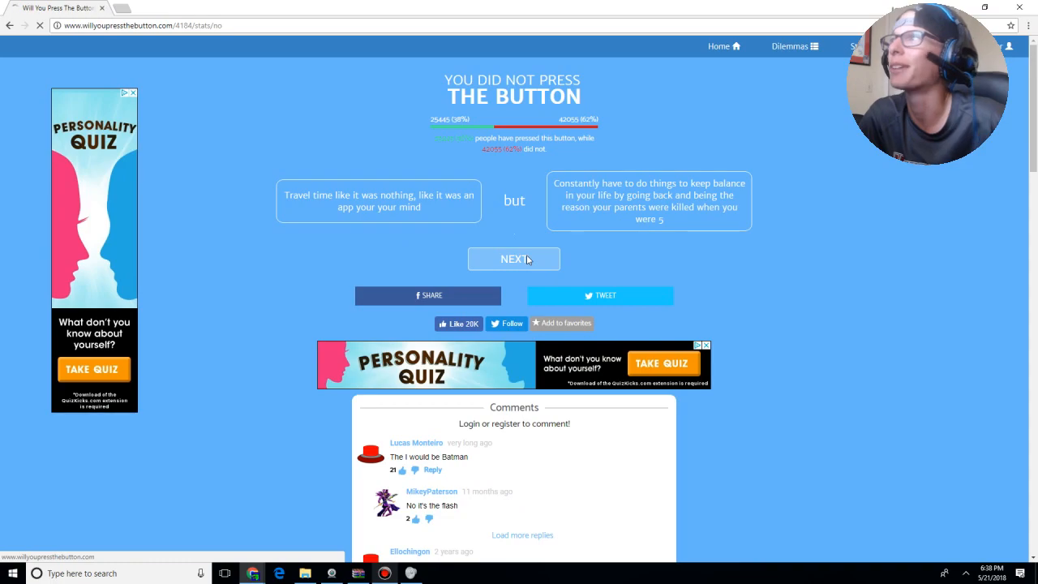
- Decline the worshiped-like-a-God dilemma, then press for x-ray vision at the cost of your feet
{"action": "left_click", "coordinate": [513, 260]}
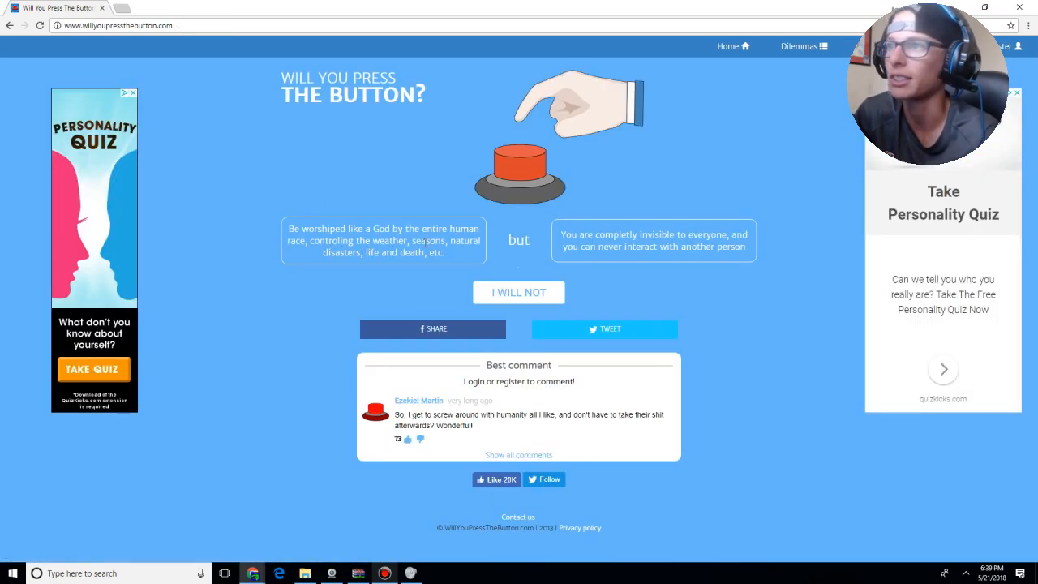
{"action": "mouse_move", "coordinate": [603, 263]}
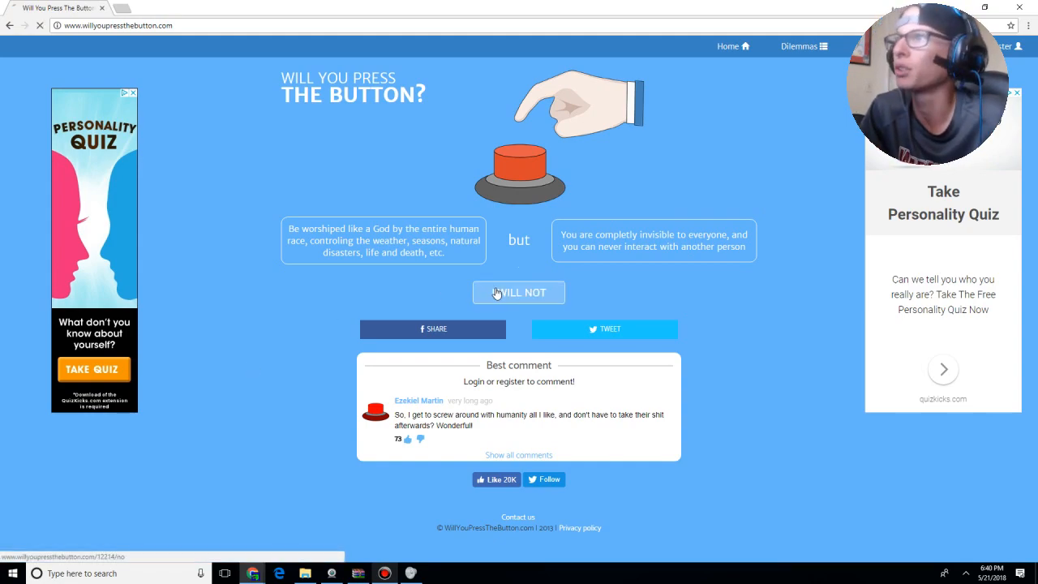
{"action": "left_click", "coordinate": [519, 292]}
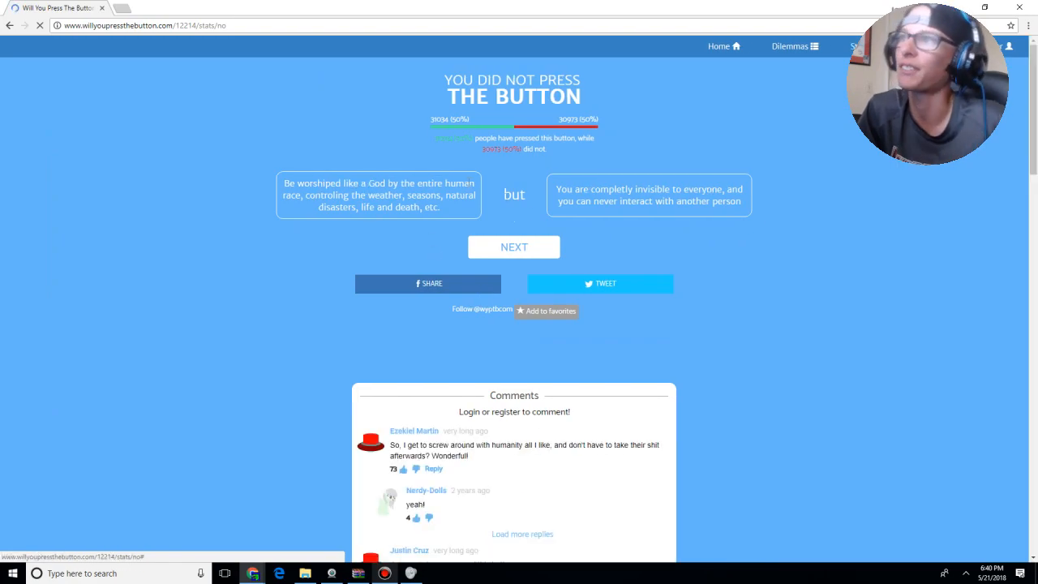
{"action": "left_click", "coordinate": [512, 247]}
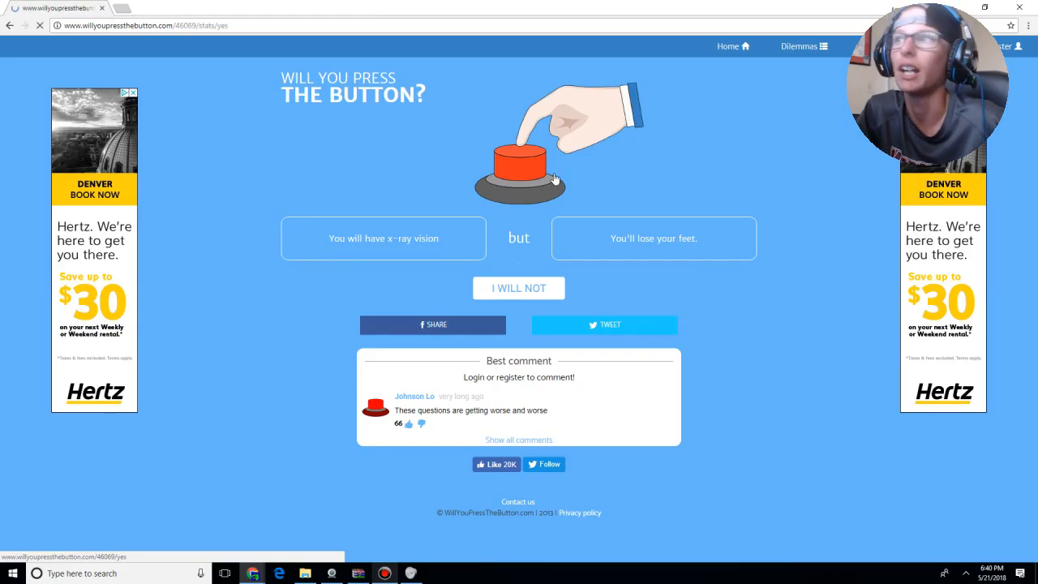
{"action": "left_click", "coordinate": [520, 159]}
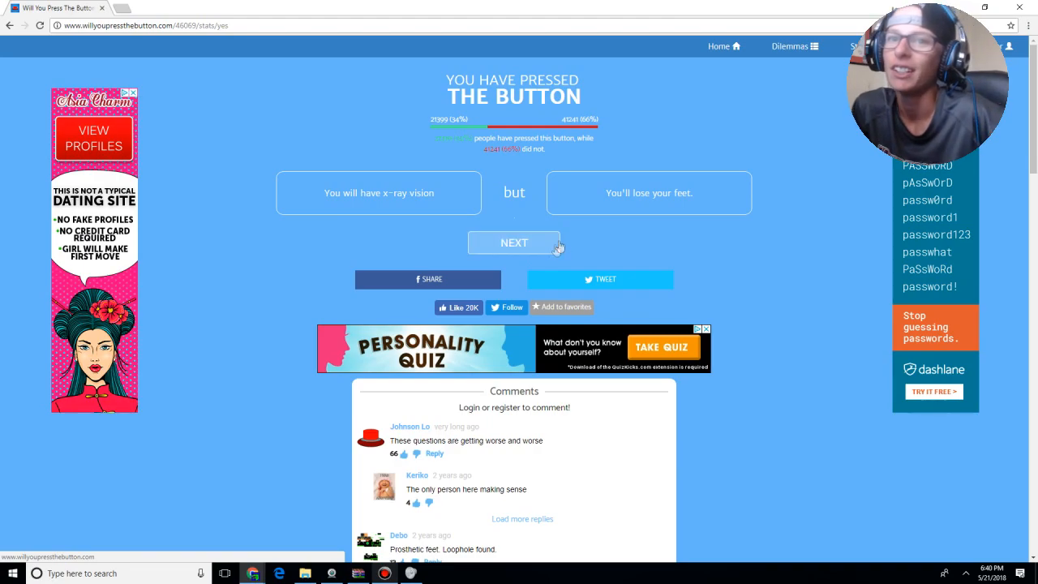
{"action": "mouse_move", "coordinate": [550, 258]}
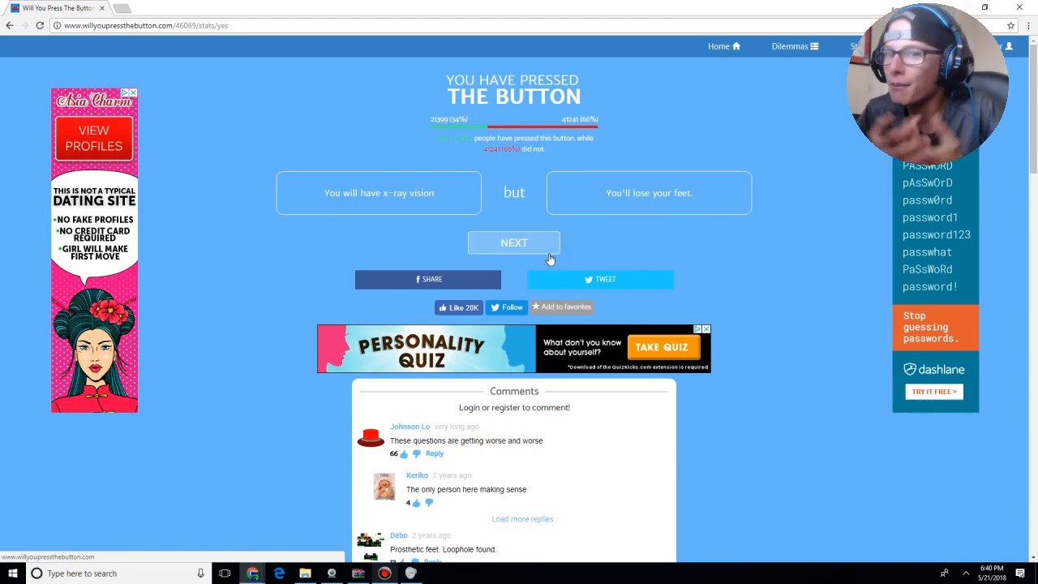
{"action": "mouse_move", "coordinate": [370, 203]}
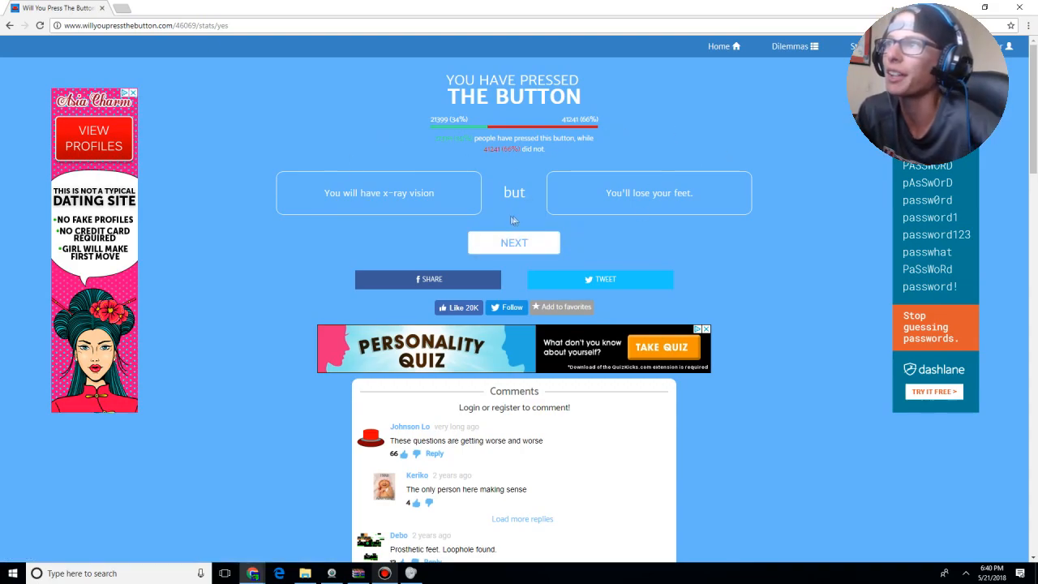
{"action": "mouse_move", "coordinate": [711, 120]}
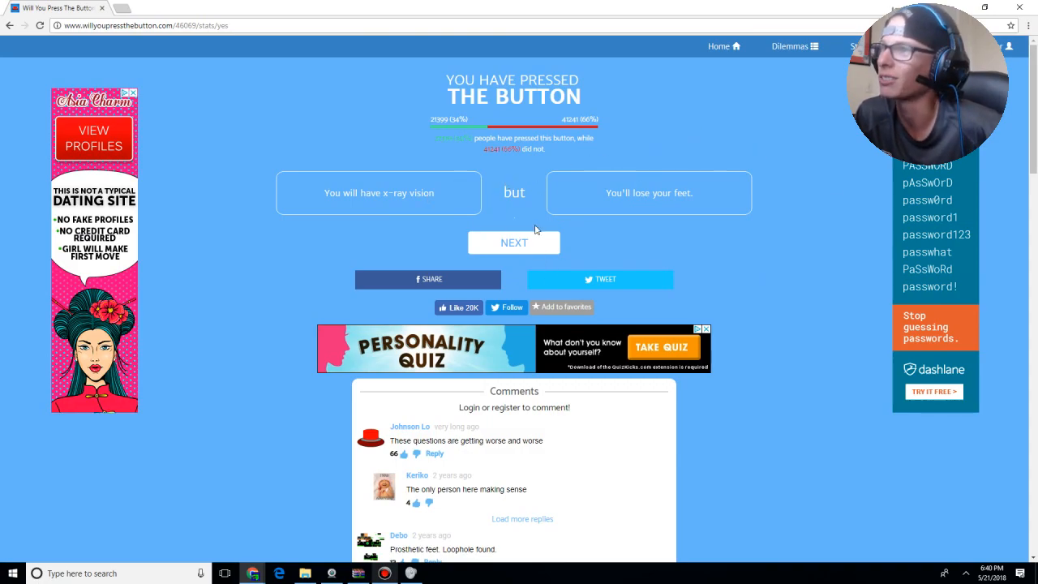
- Press the red button on the read-a-book-by-touch dilemma
{"action": "left_click", "coordinate": [512, 243]}
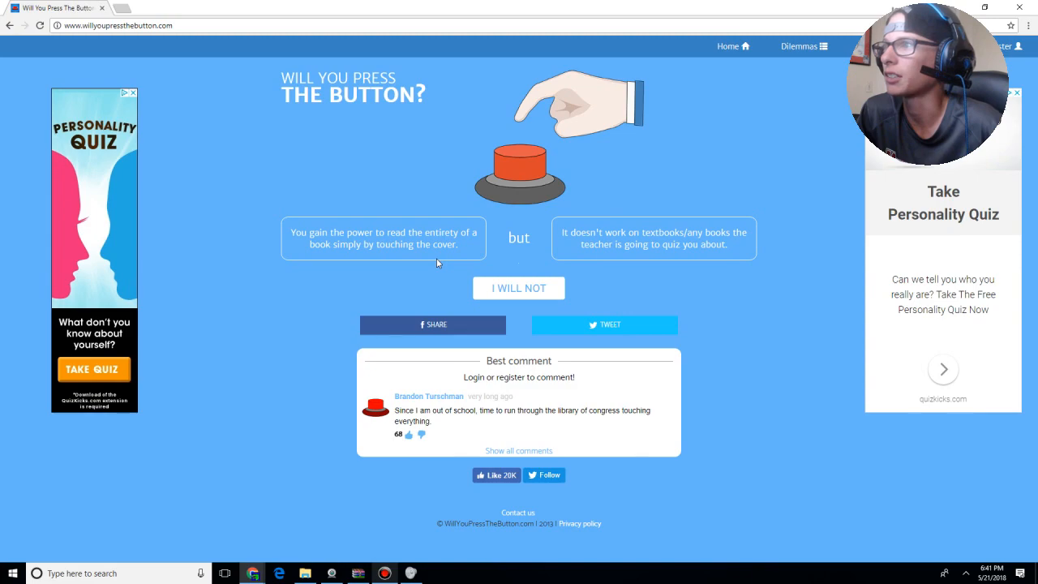
{"action": "left_click", "coordinate": [522, 170]}
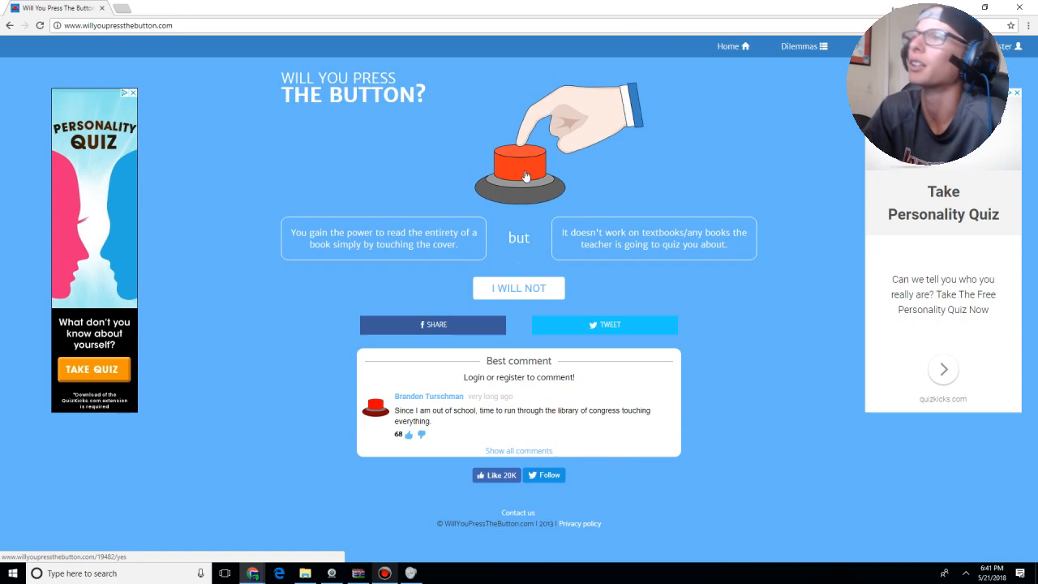
{"action": "left_click", "coordinate": [519, 170]}
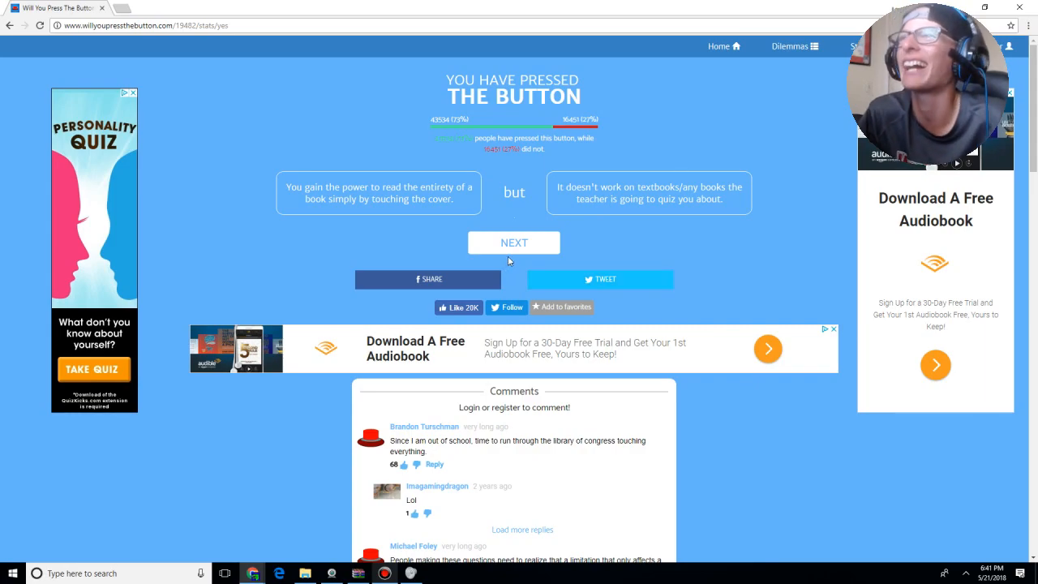
- Press for immortality despite killing loved ones, then reach the compliments dilemma
{"action": "left_click", "coordinate": [513, 243]}
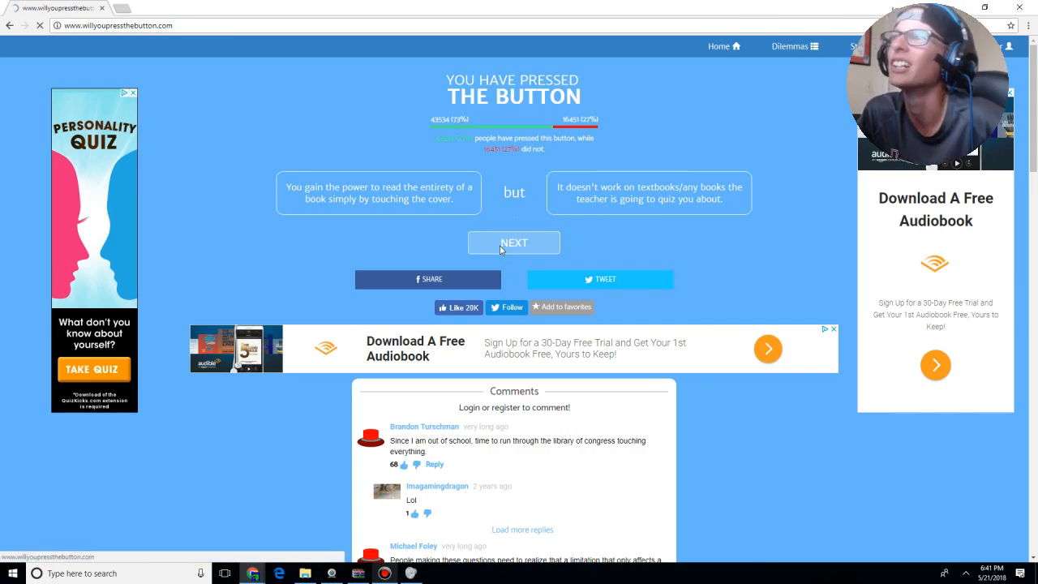
{"action": "left_click", "coordinate": [513, 243]}
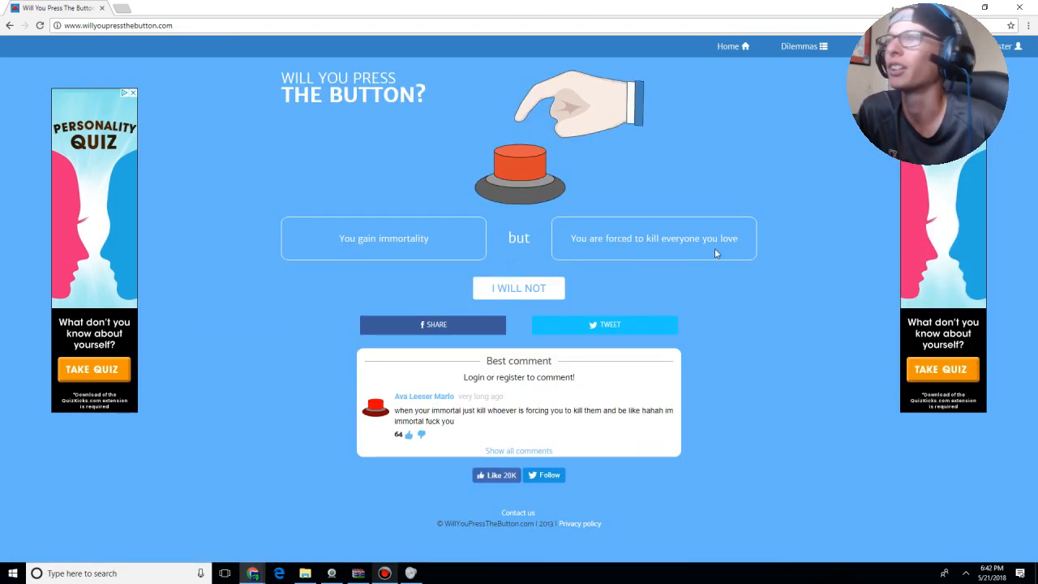
{"action": "left_click", "coordinate": [519, 170]}
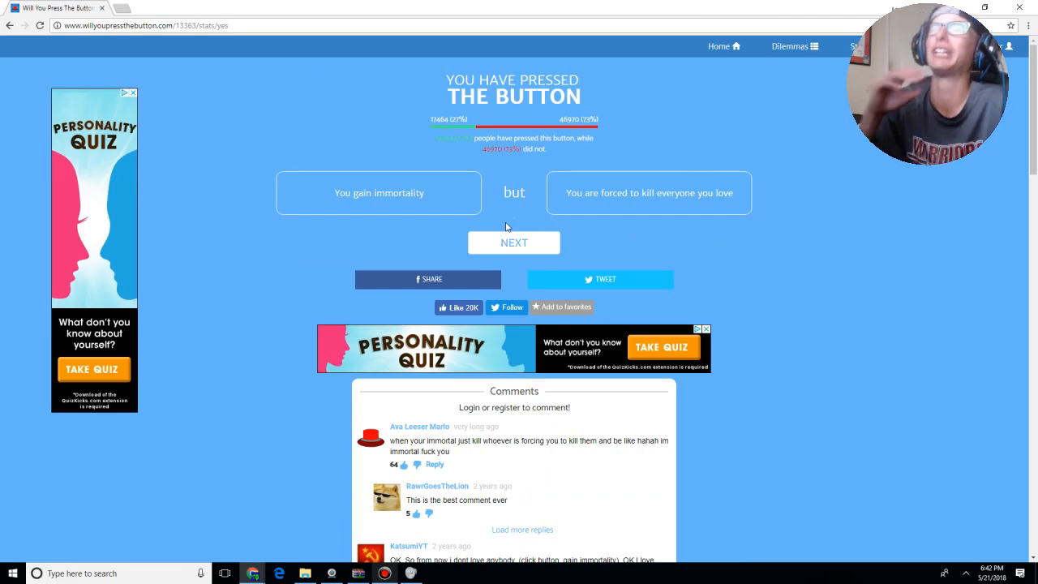
{"action": "left_click", "coordinate": [513, 242]}
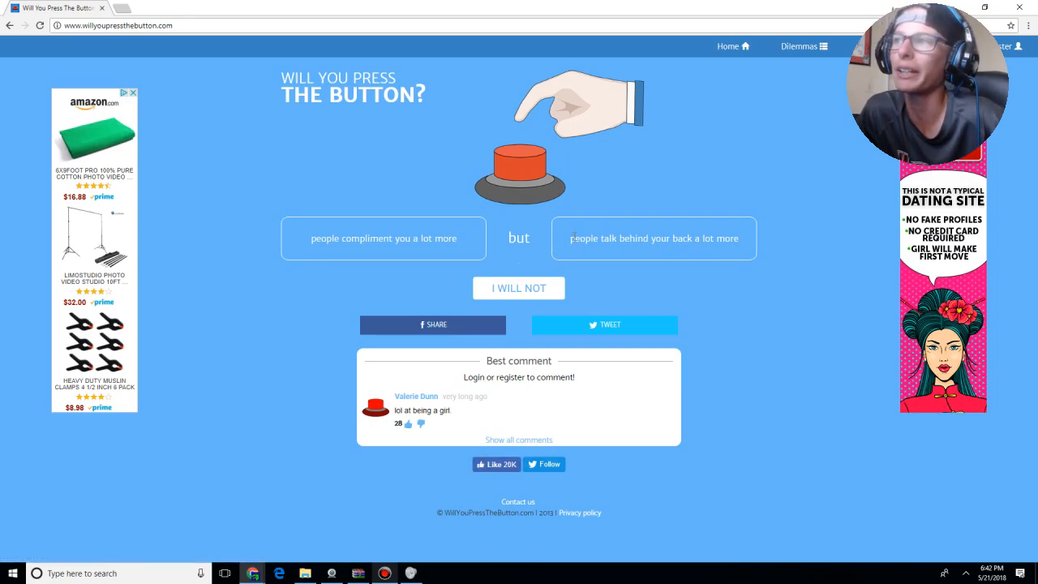
- Press for compliments despite gossip, then bring up the unlimited-money dilemma
{"action": "left_click", "coordinate": [519, 165]}
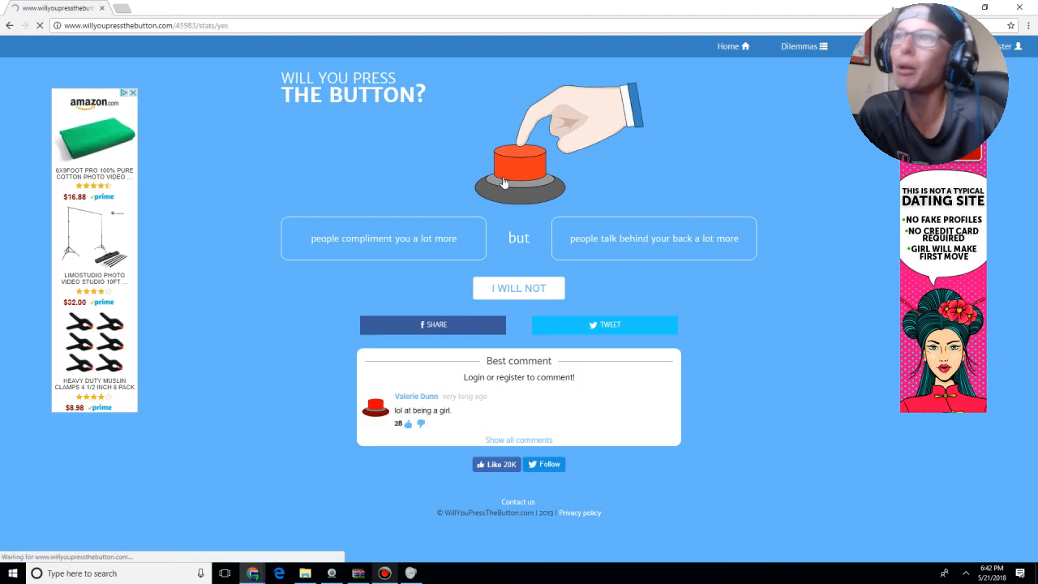
{"action": "left_click", "coordinate": [514, 163]}
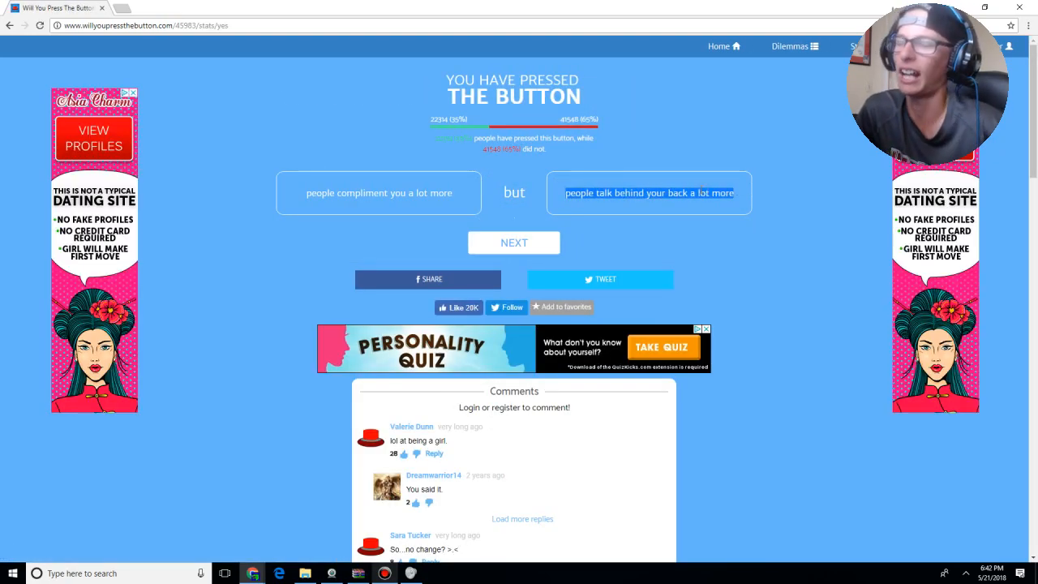
{"action": "mouse_move", "coordinate": [535, 279]}
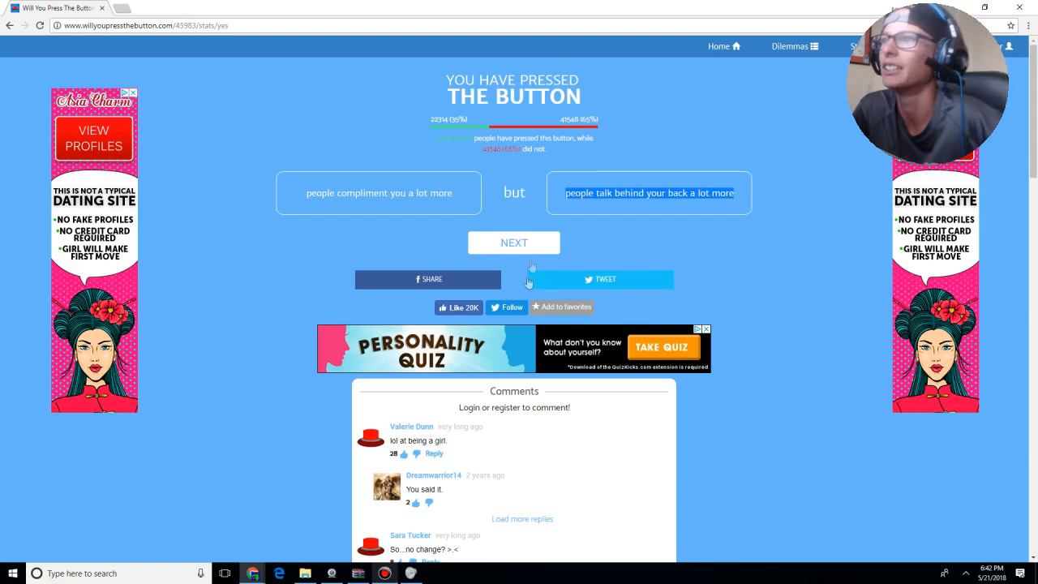
{"action": "left_click", "coordinate": [512, 244]}
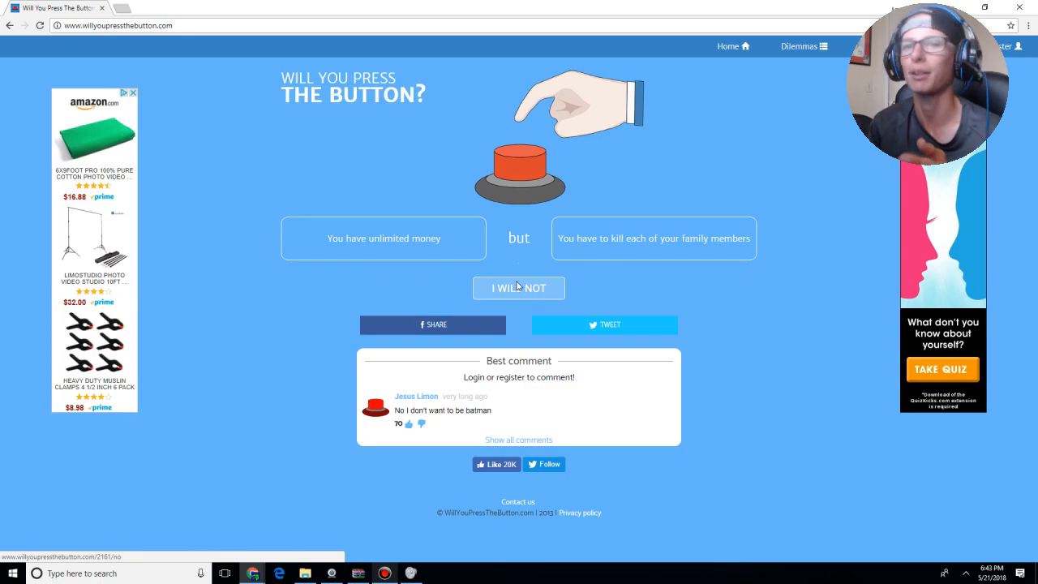
- Decline unlimited money that requires killing your family and move to the next dilemma
{"action": "left_click", "coordinate": [519, 289]}
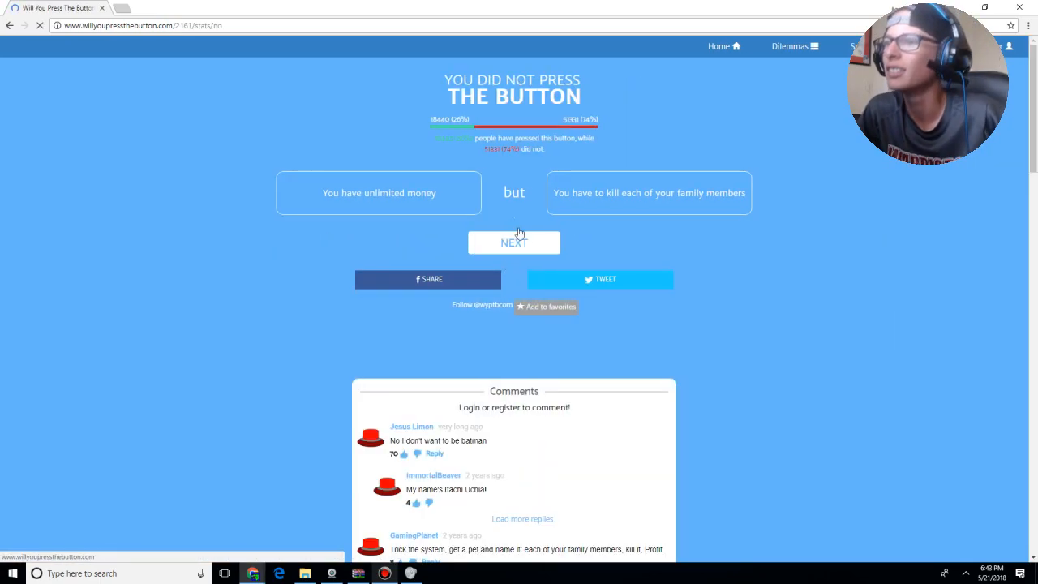
{"action": "left_click", "coordinate": [513, 244]}
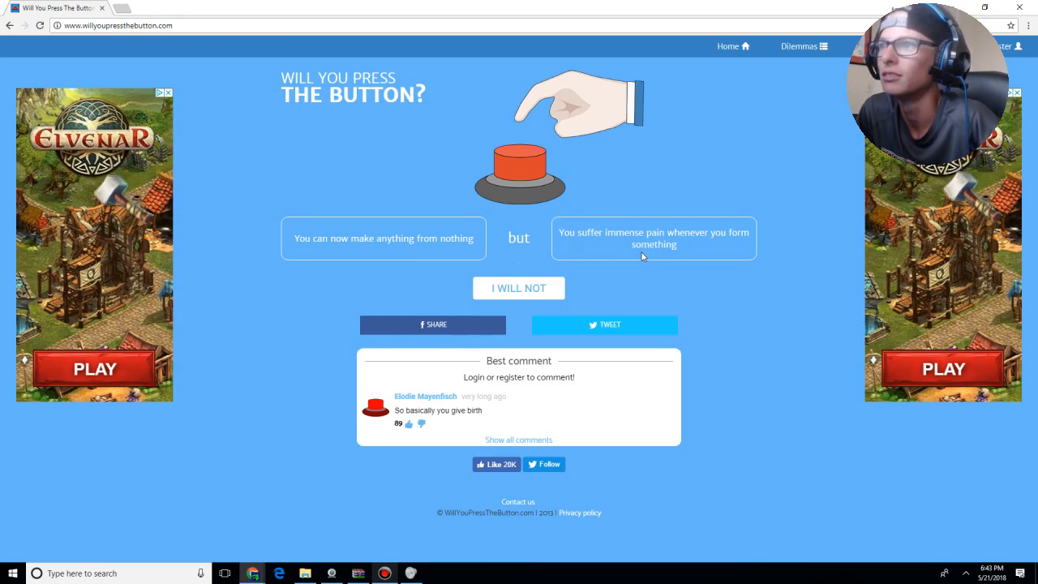
{"action": "mouse_move", "coordinate": [636, 258]}
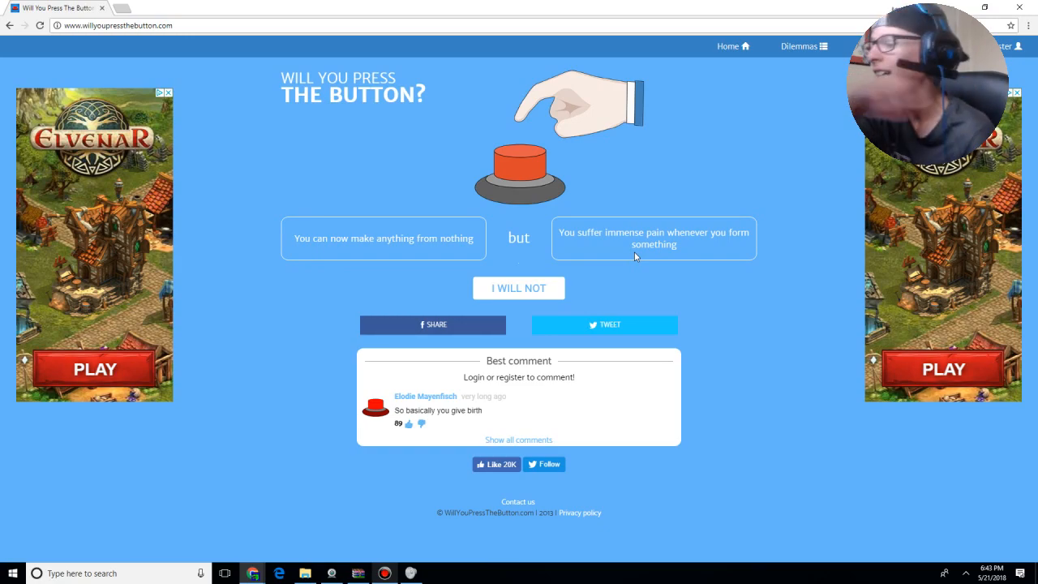
- Press for making anything from nothing, then bring up the story-jumping dilemma
{"action": "left_click", "coordinate": [521, 166]}
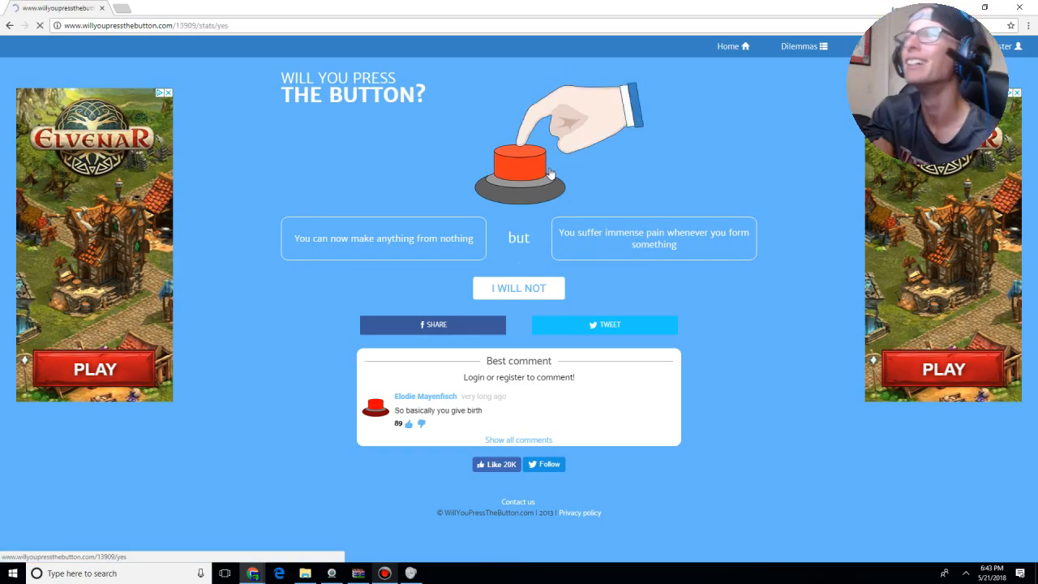
{"action": "left_click", "coordinate": [516, 165]}
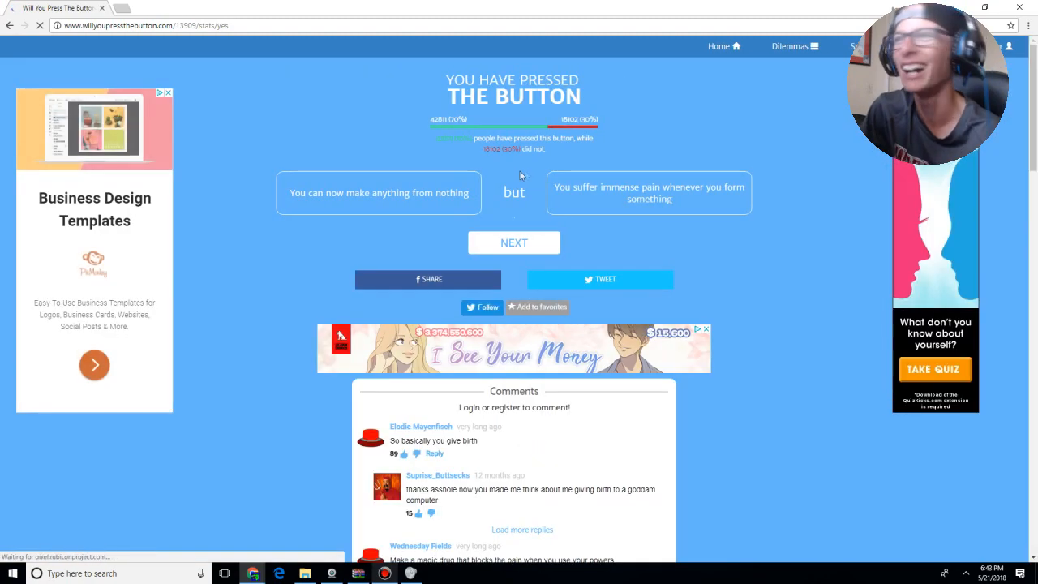
{"action": "left_click", "coordinate": [513, 244]}
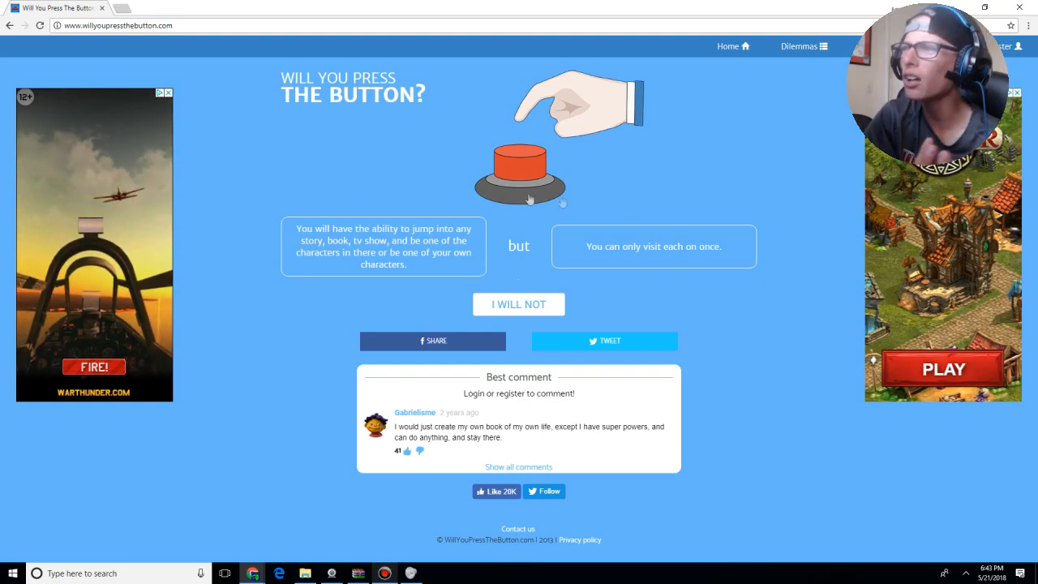
- Press for jumping into any story, then start pressing on the pause-time dilemma
{"action": "left_click", "coordinate": [520, 162]}
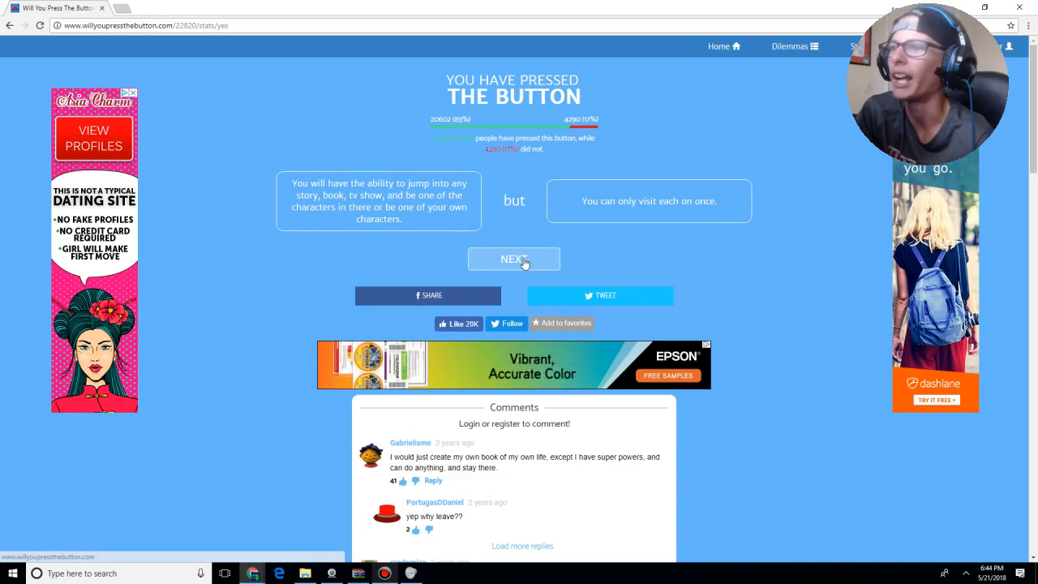
{"action": "left_click", "coordinate": [513, 260]}
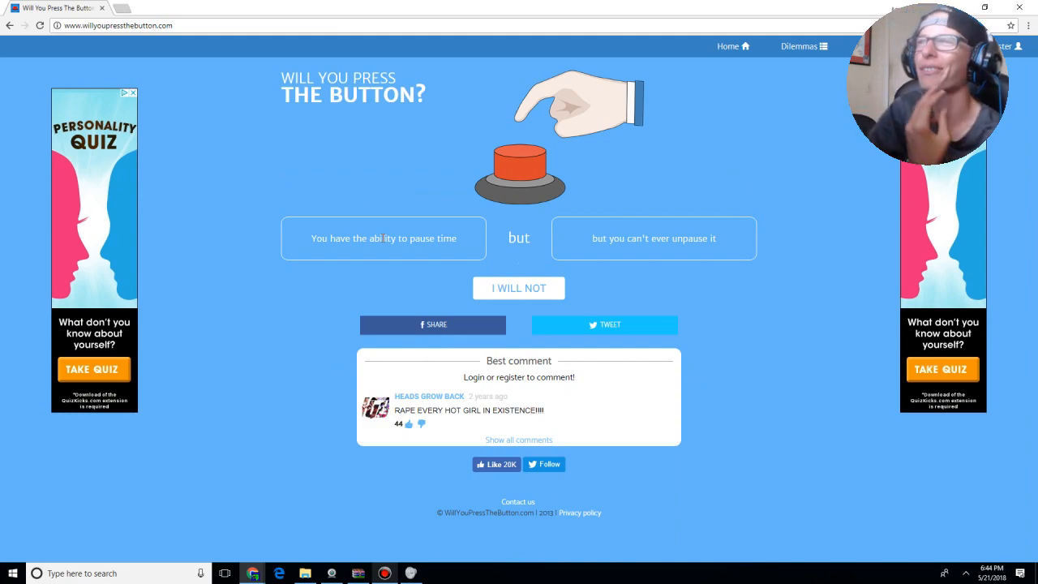
{"action": "left_click", "coordinate": [522, 171]}
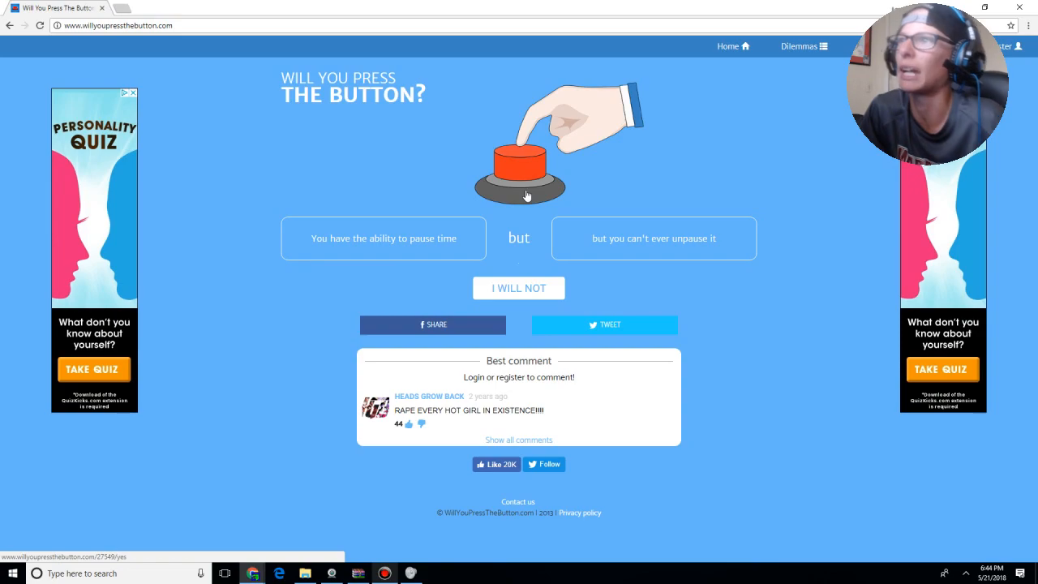
- Press for pausing time, then continue to the work-for-Microsoft dilemma
{"action": "left_click", "coordinate": [519, 162]}
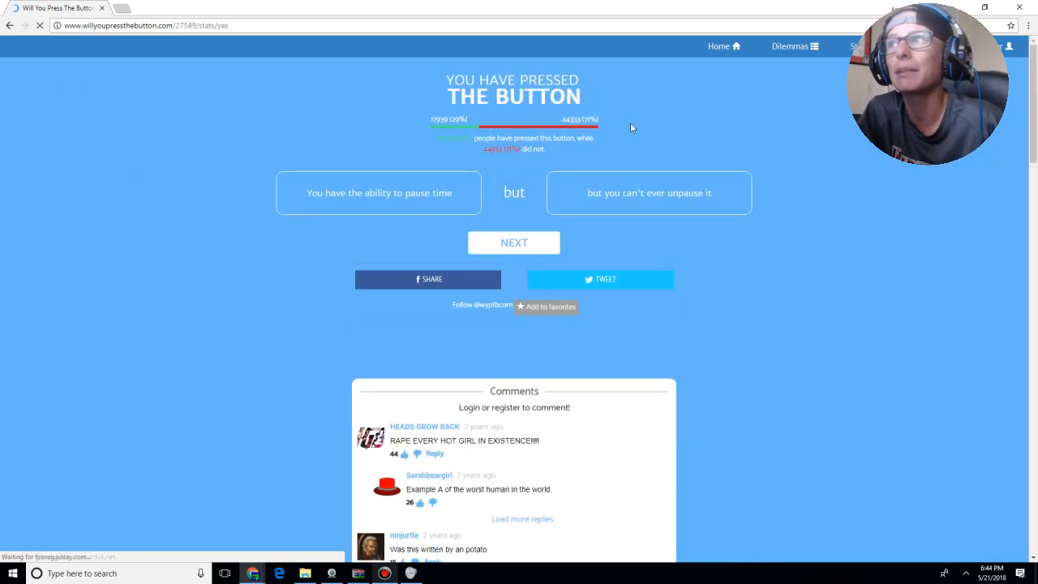
{"action": "left_click", "coordinate": [513, 243]}
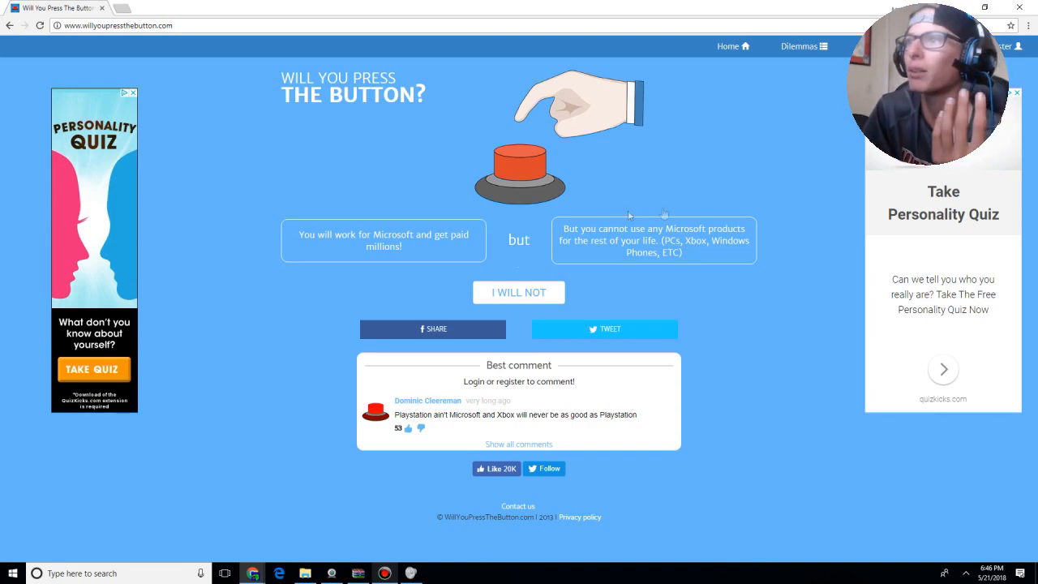
- Decline the richest-person-but-expired-food dilemma and continue past its stats to the marry-your-love dilemma
{"action": "left_click", "coordinate": [519, 292]}
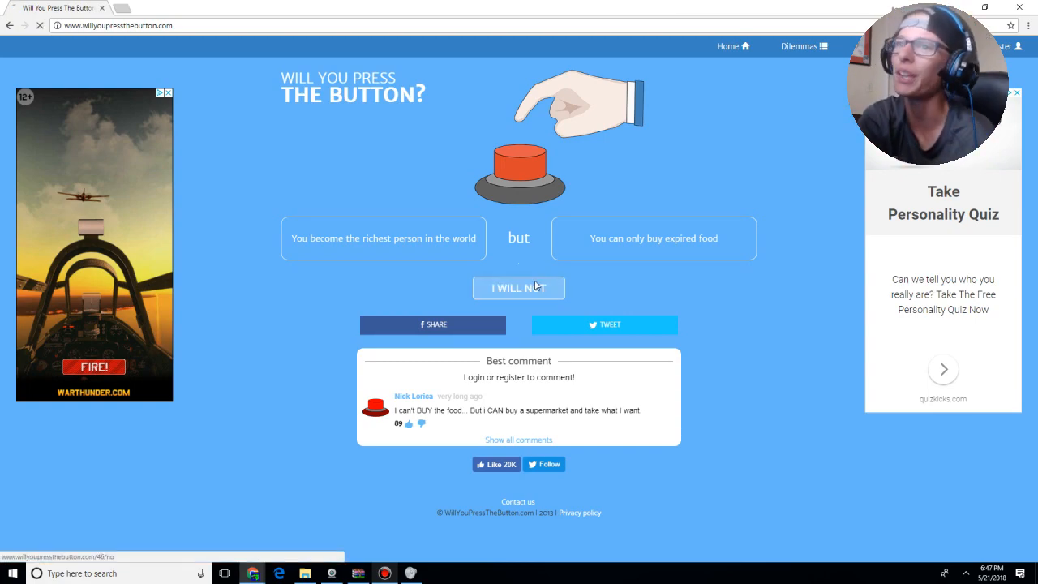
{"action": "left_click", "coordinate": [519, 289]}
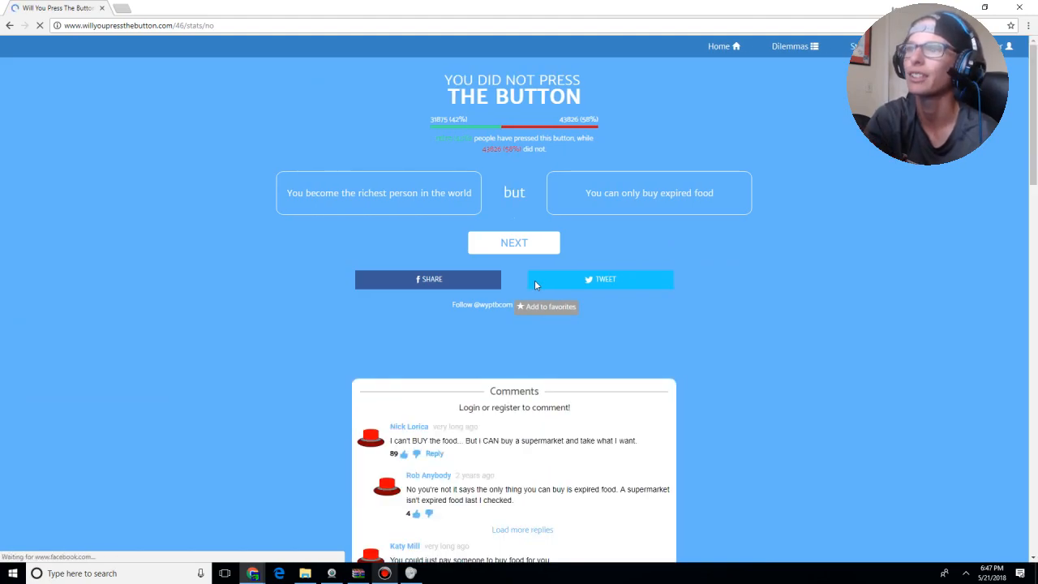
{"action": "left_click", "coordinate": [512, 244]}
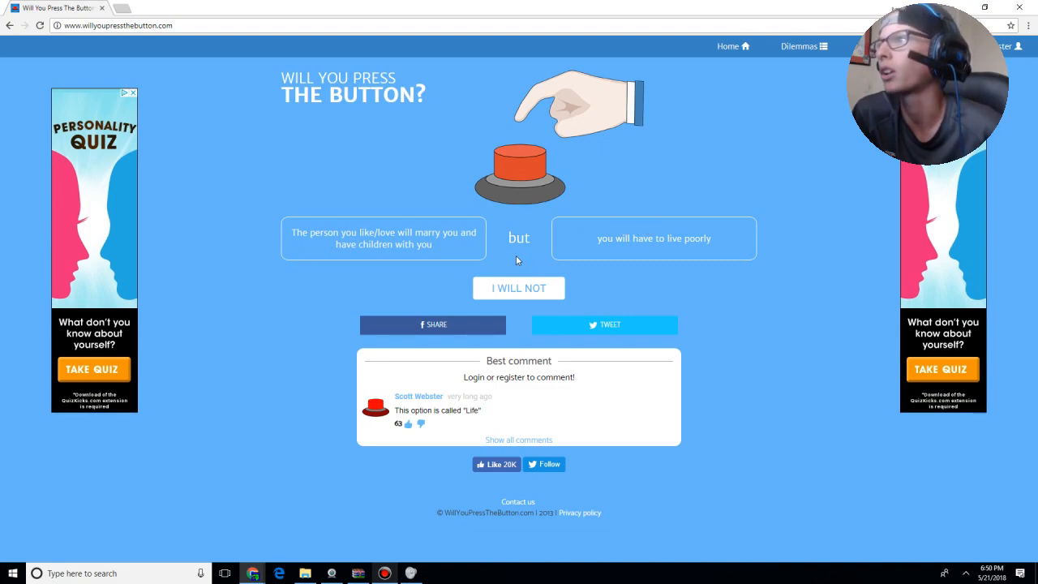
- Press the button on the marry-your-love-but-live-poorly dilemma and continue to the ecstatic-happiness dilemma
{"action": "left_click", "coordinate": [519, 171]}
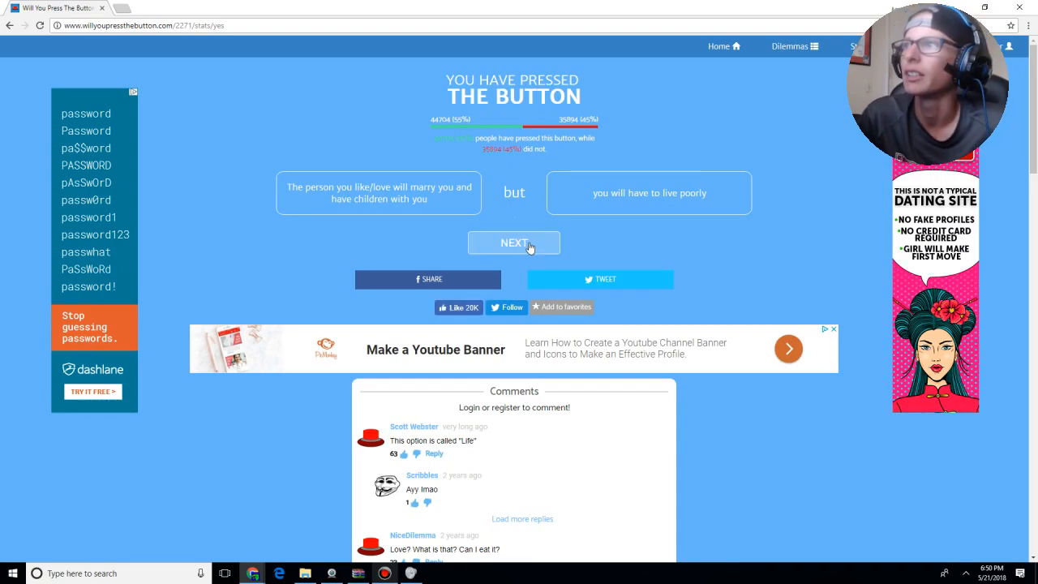
{"action": "left_click", "coordinate": [512, 243]}
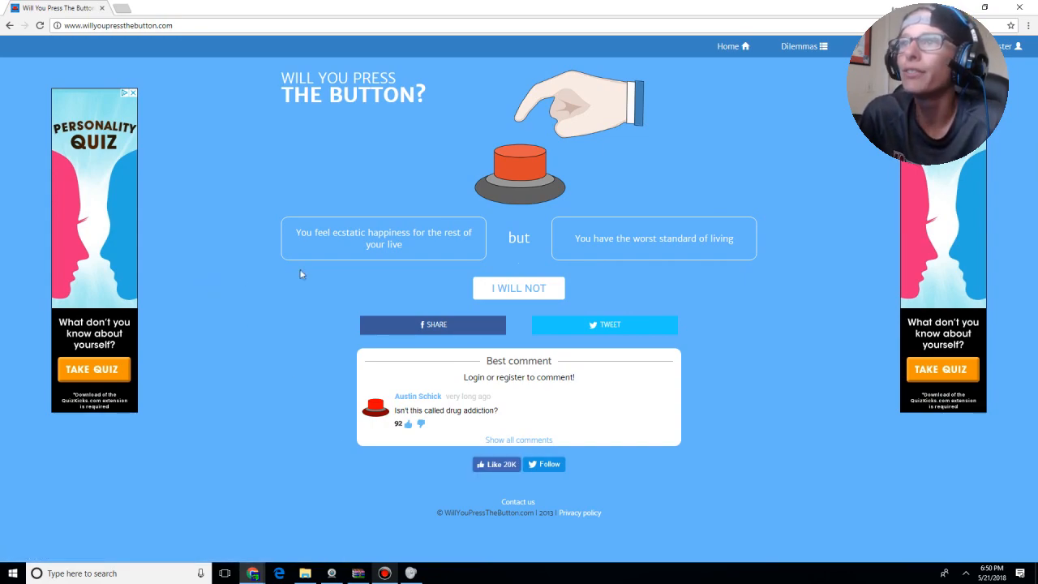
{"action": "mouse_move", "coordinate": [553, 237]}
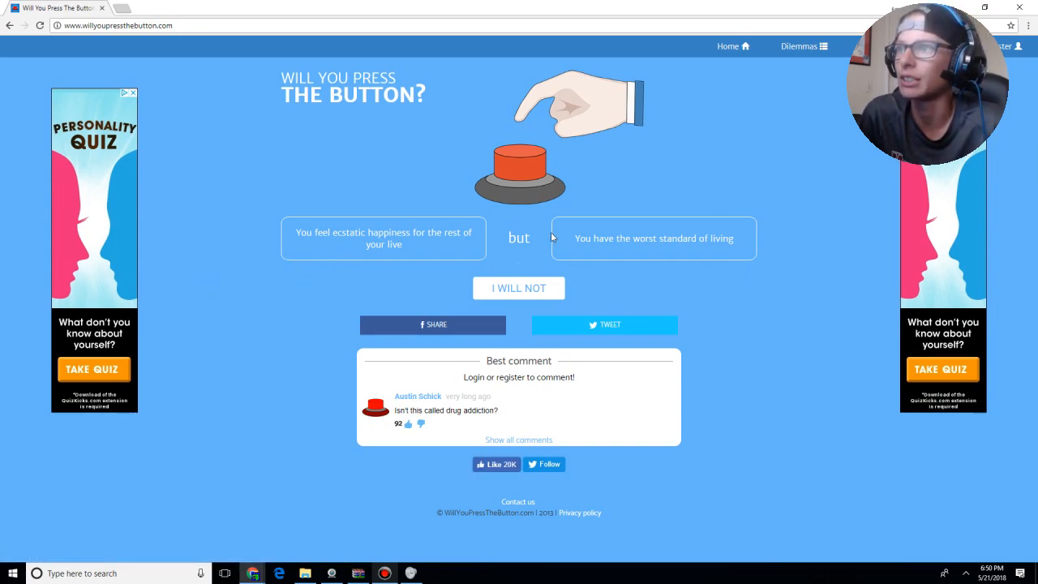
{"action": "mouse_move", "coordinate": [610, 258]}
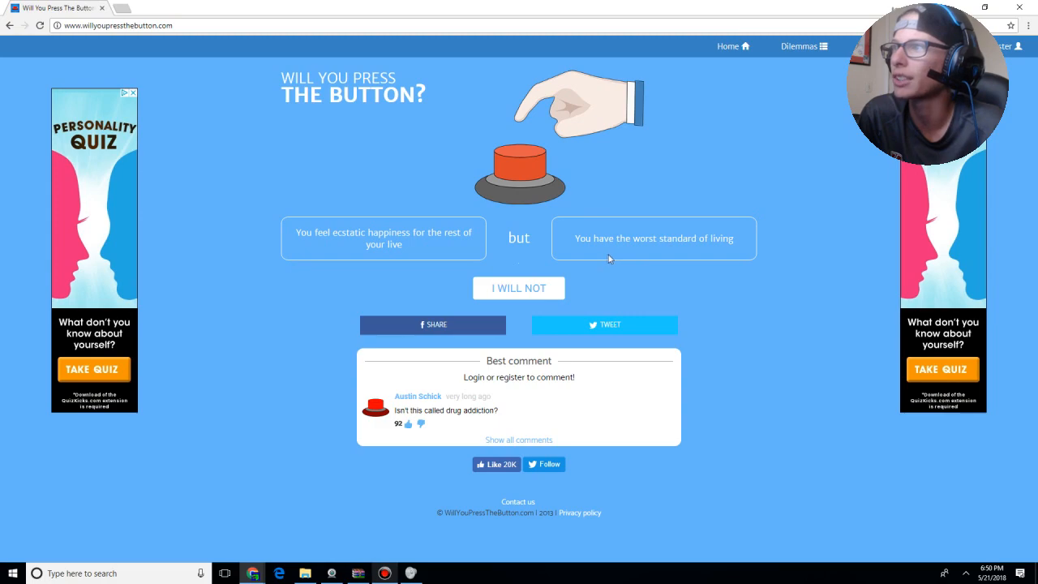
{"action": "mouse_move", "coordinate": [373, 276]}
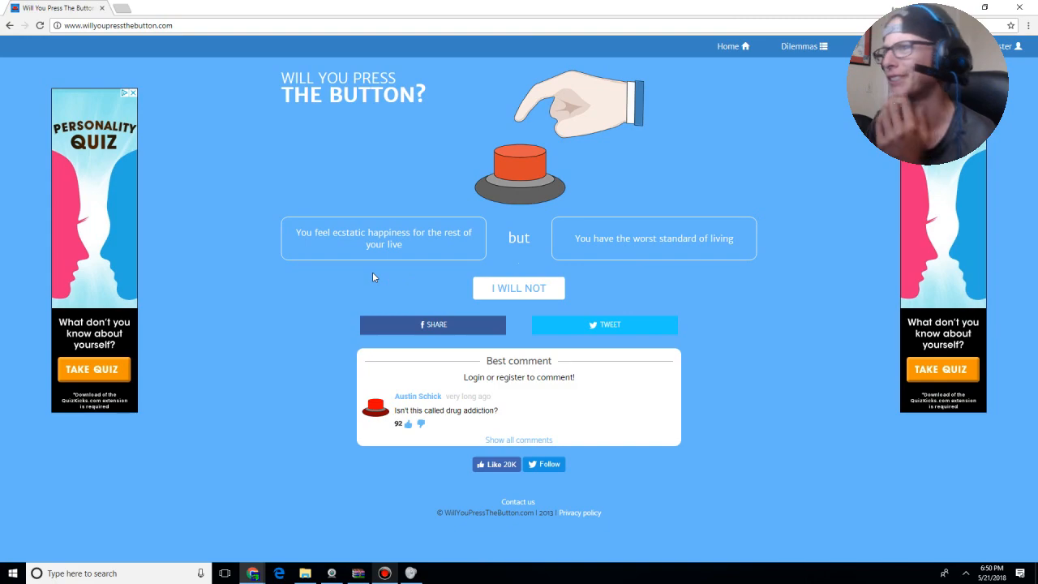
- Move on from the ecstatic-happiness dilemma to the greatest-band-but-small-venues dilemma
{"action": "left_click", "coordinate": [519, 289]}
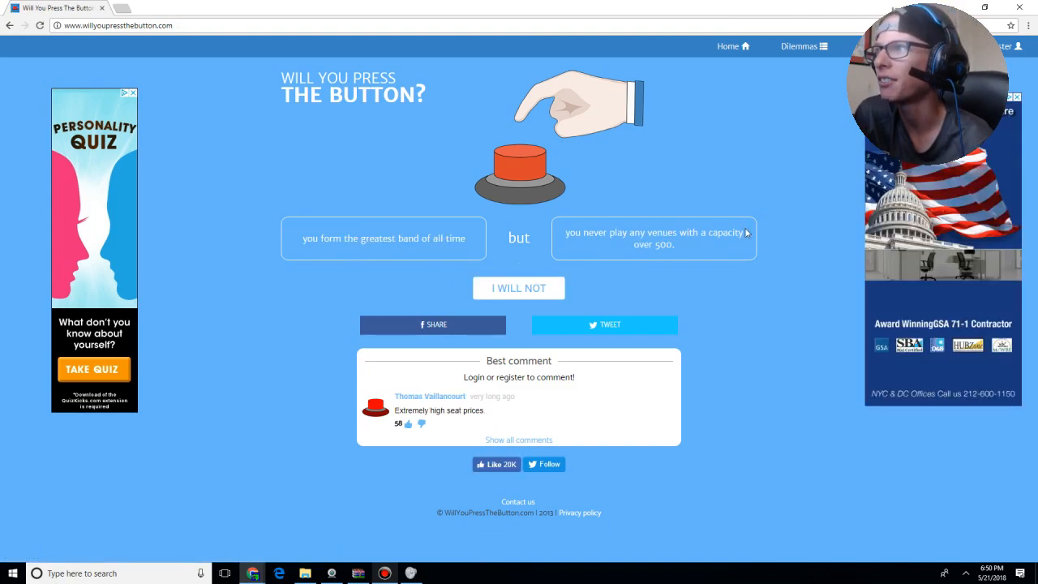
{"action": "mouse_move", "coordinate": [610, 289]}
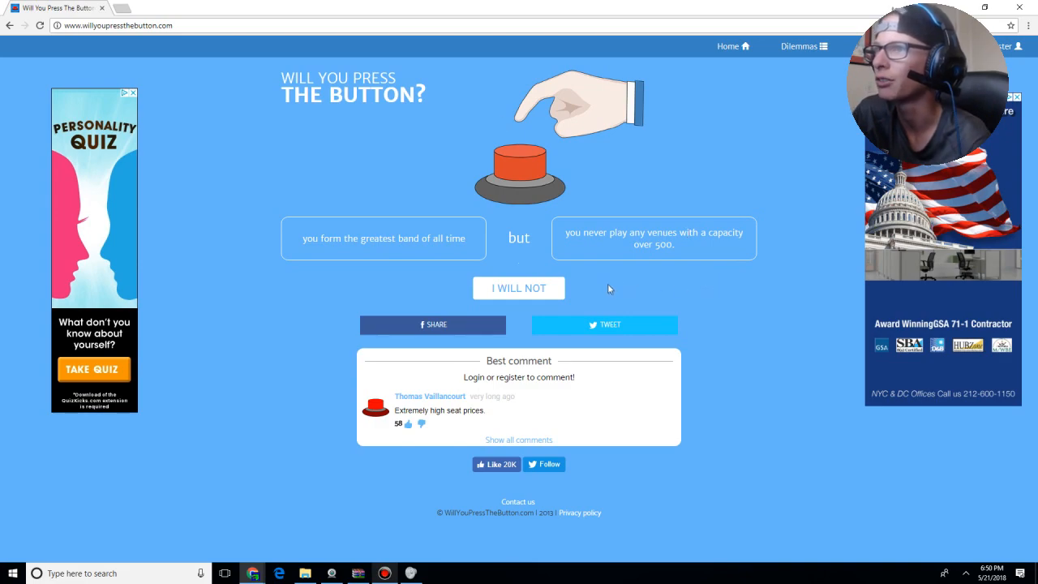
- Press the button on the greatest-band dilemma and continue past its stats to the wish-costs-a-week-of-life dilemma
{"action": "left_click", "coordinate": [519, 165]}
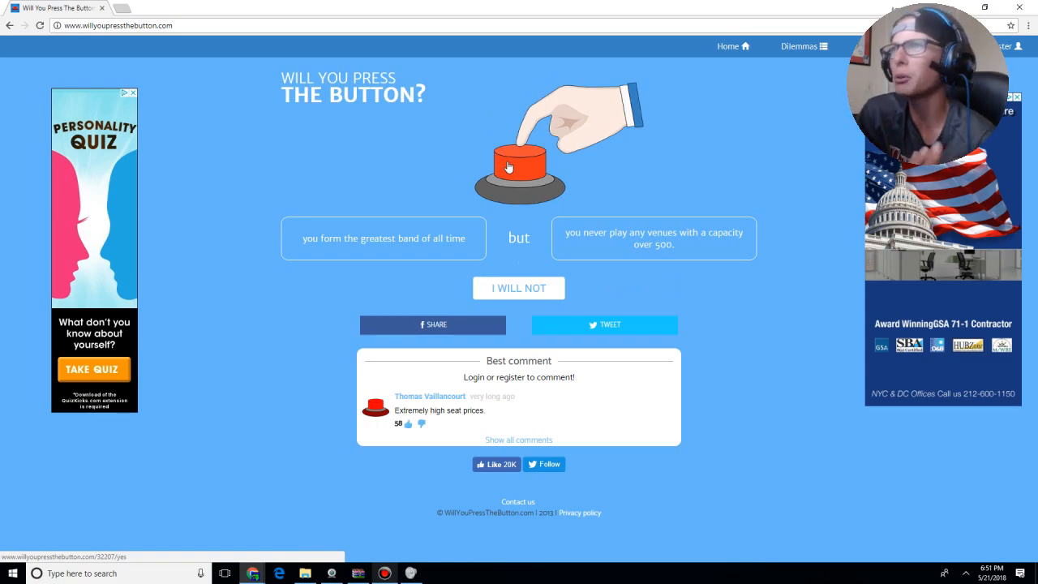
{"action": "left_click", "coordinate": [519, 166]}
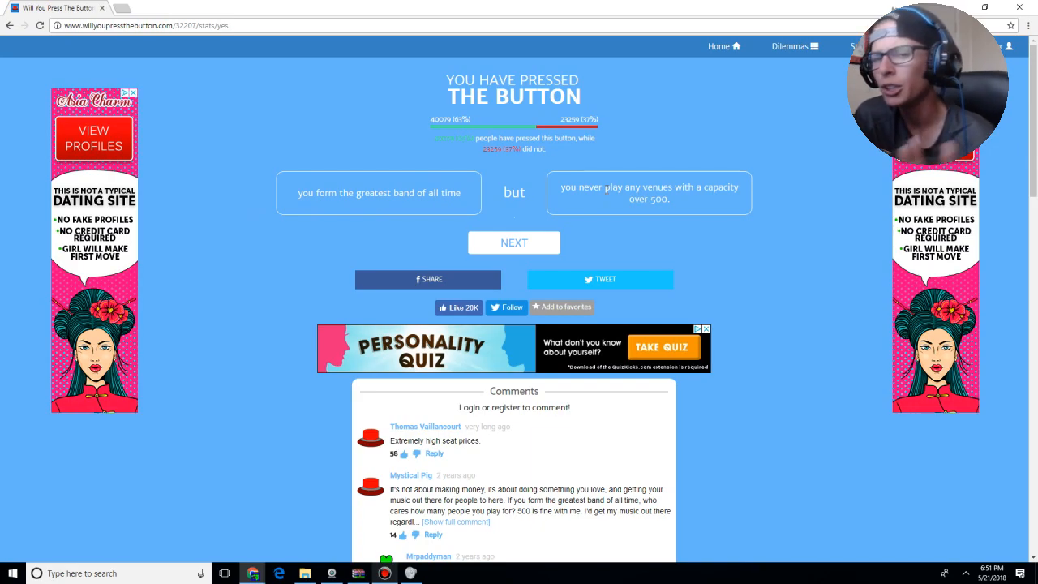
{"action": "mouse_move", "coordinate": [532, 243]}
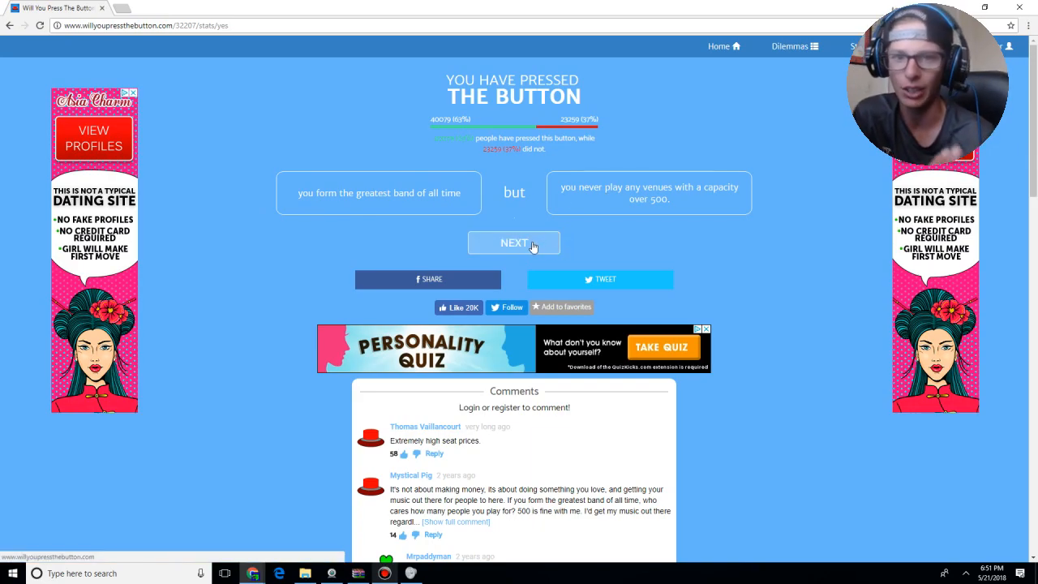
{"action": "left_click", "coordinate": [514, 243]}
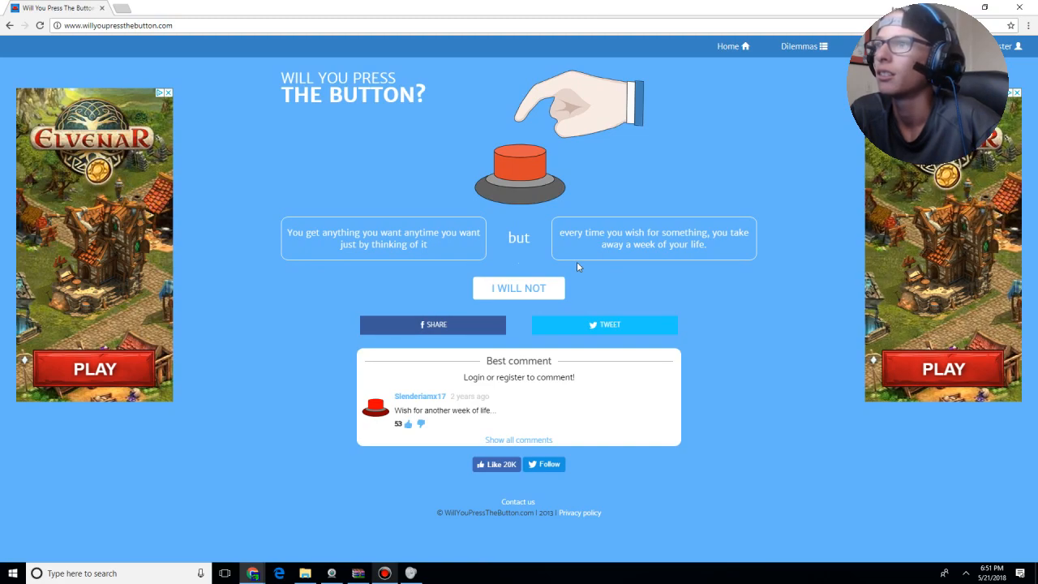
{"action": "mouse_move", "coordinate": [503, 175]}
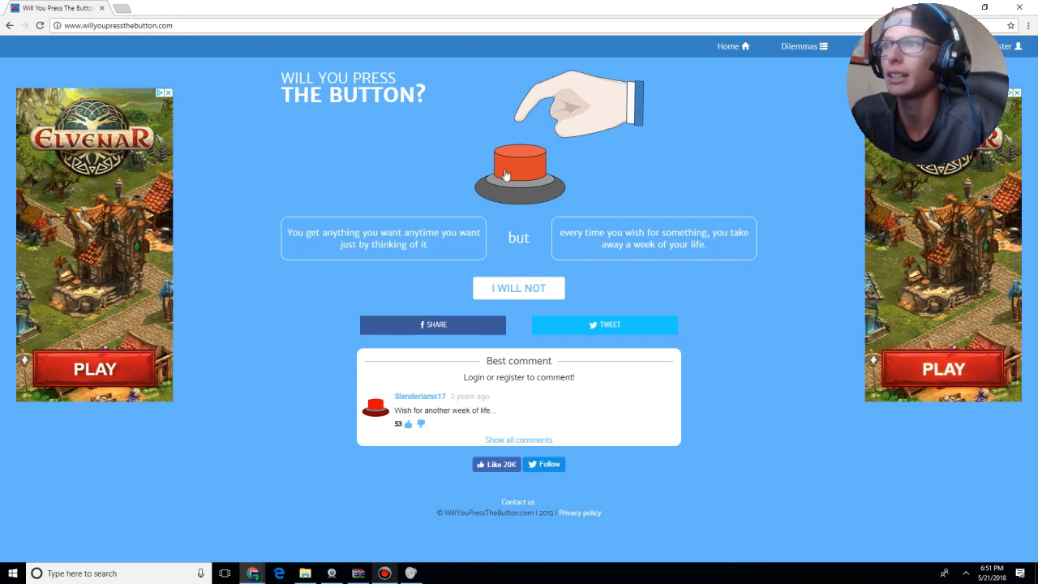